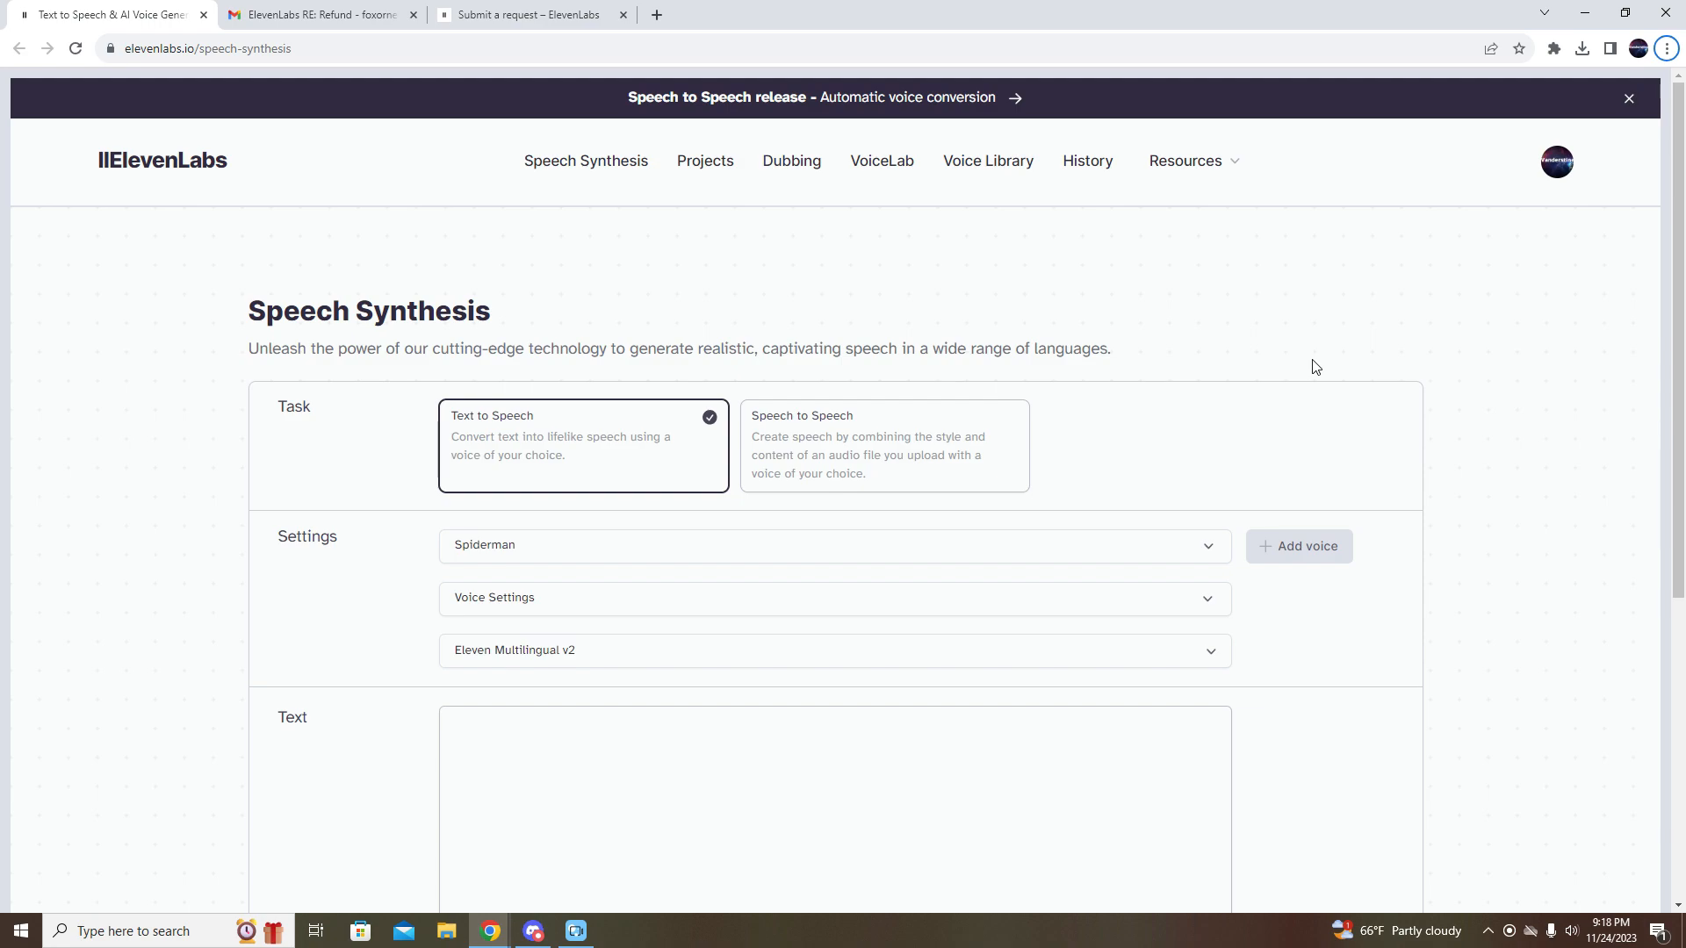
pyautogui.moveTo(1556, 162)
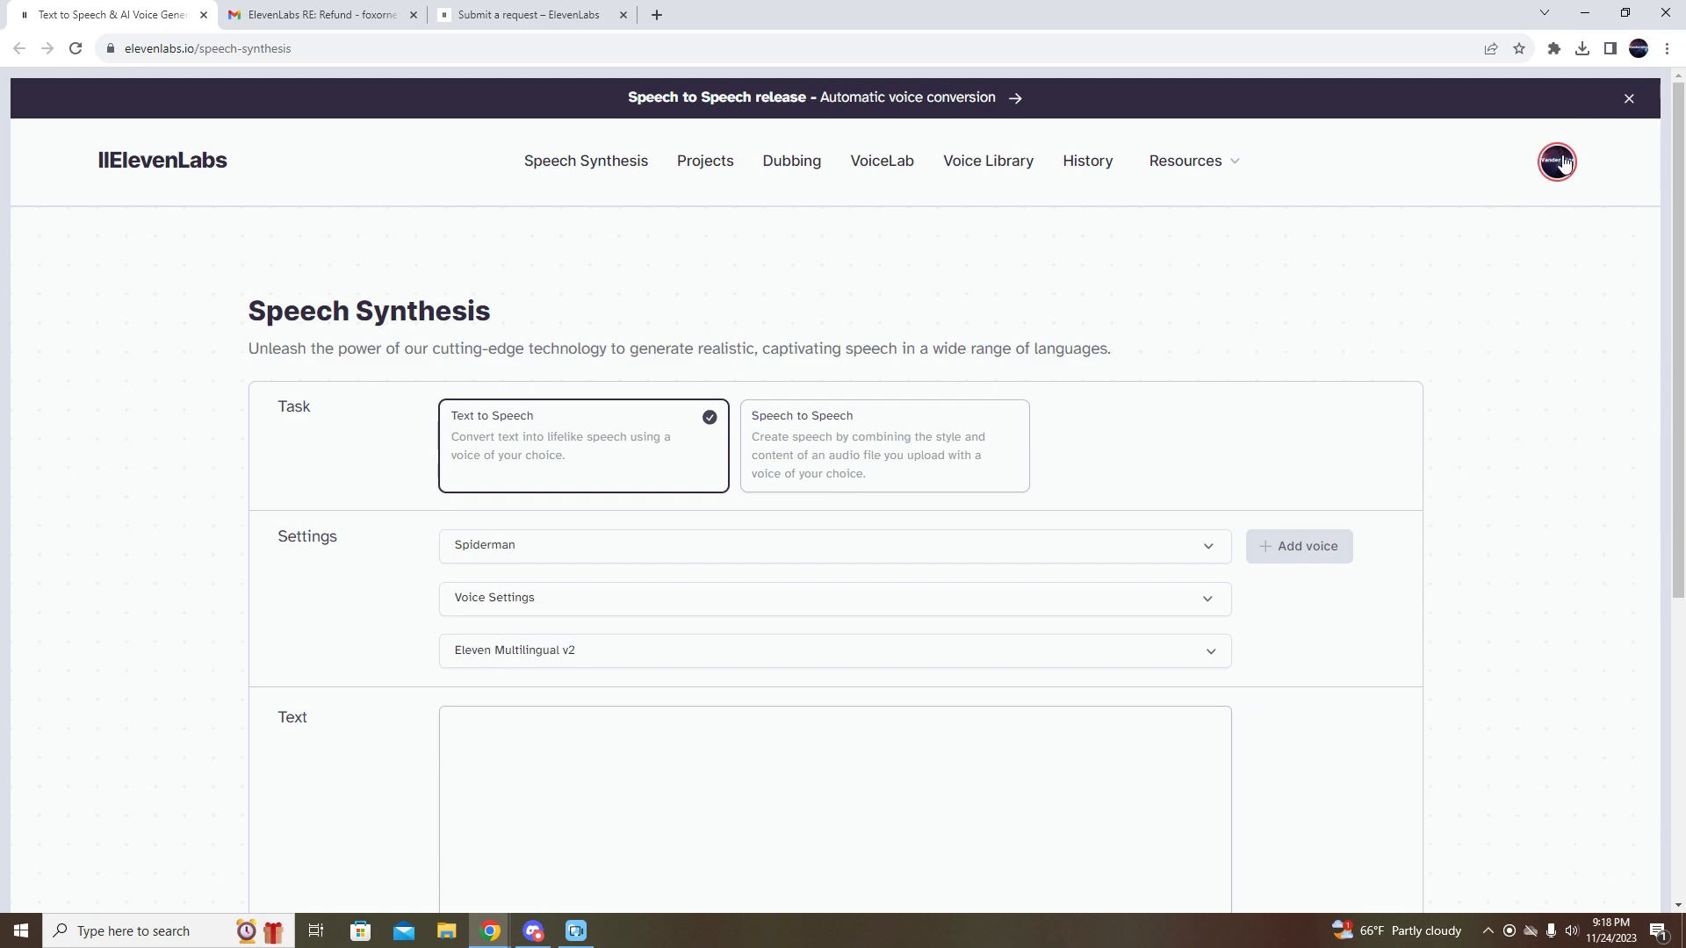
# - Choose Subscription from the profile avatar menu to view the free plan details
pyautogui.click(1556, 161)
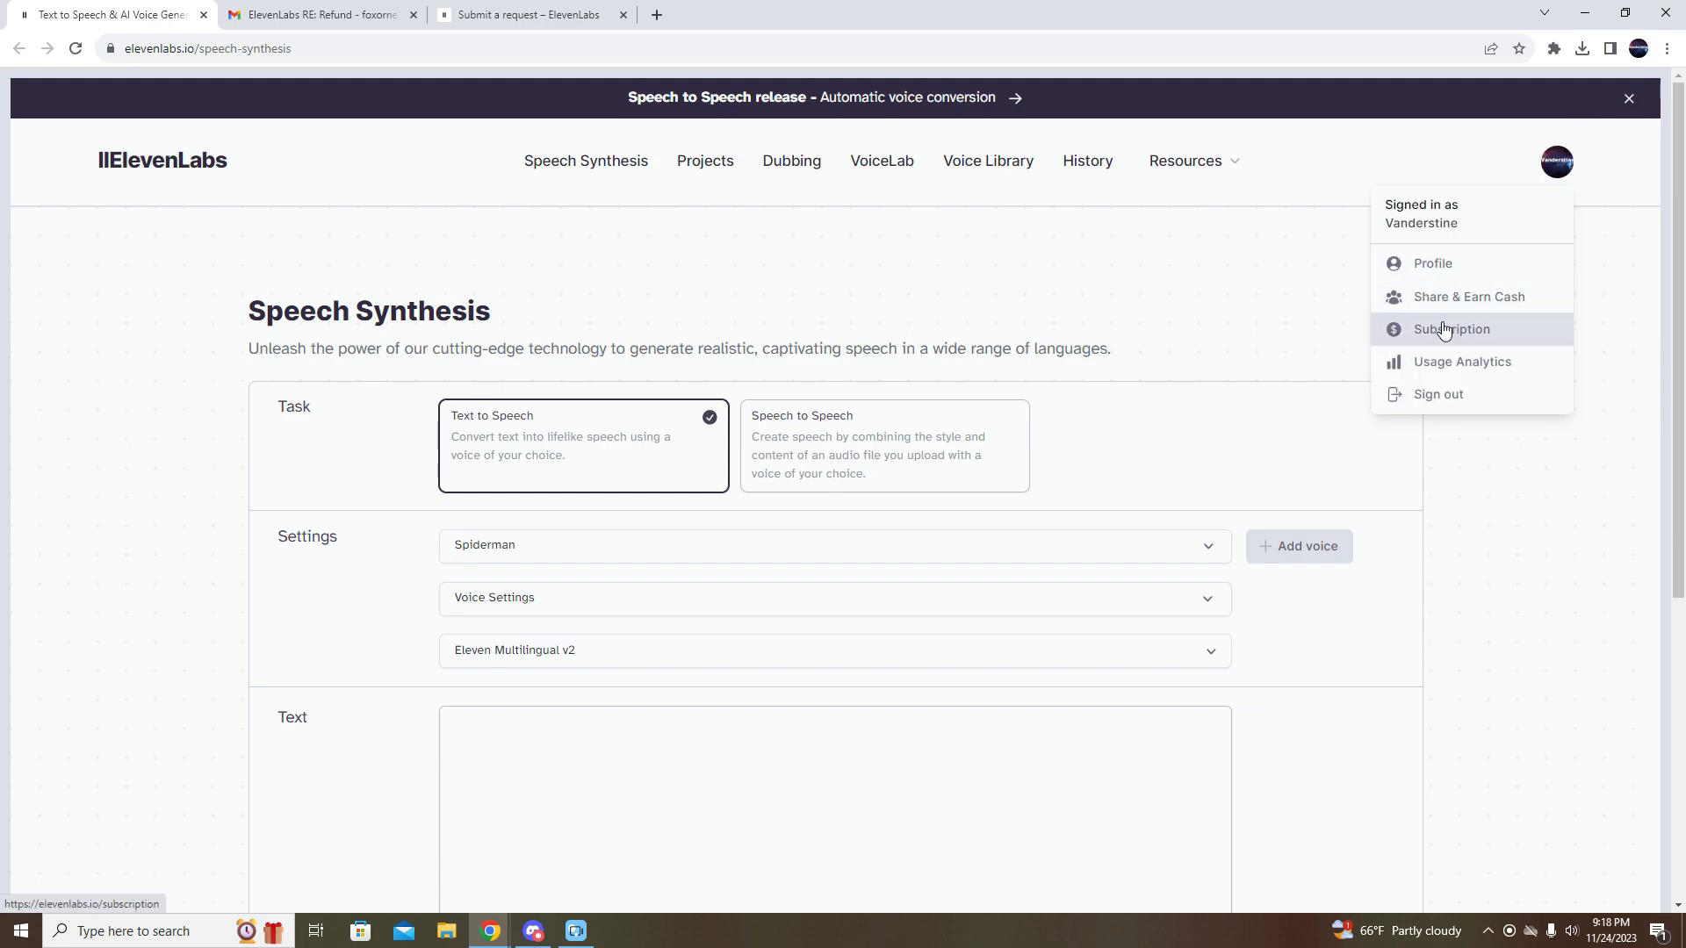
pyautogui.click(1450, 330)
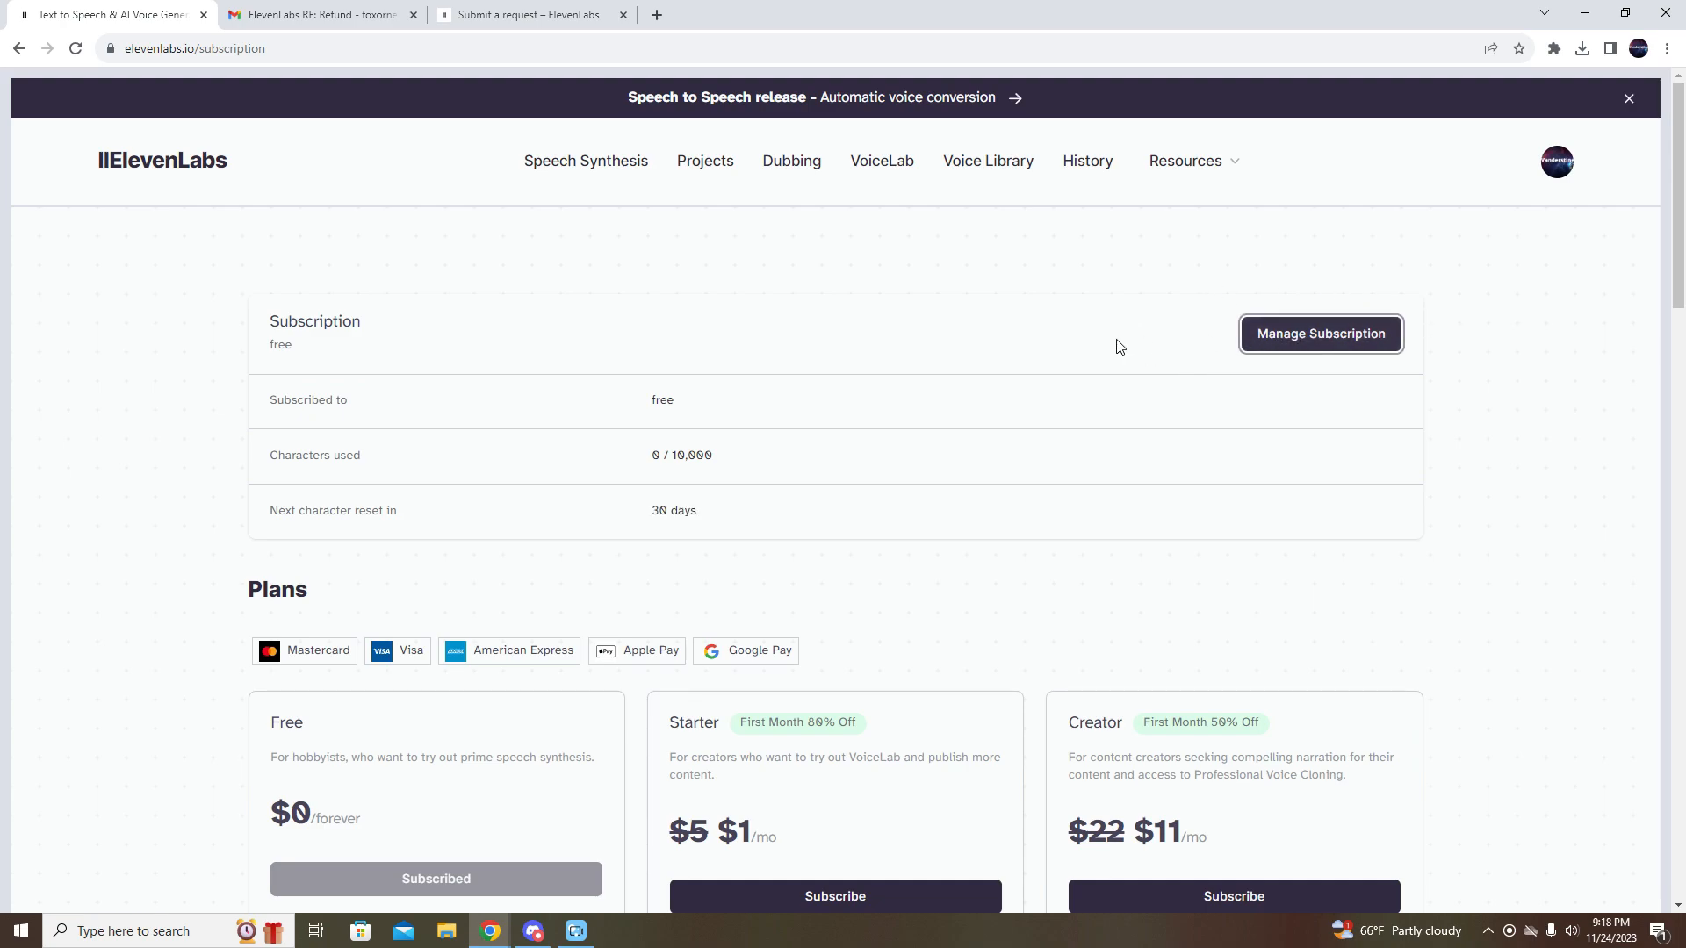
pyautogui.click(1321, 334)
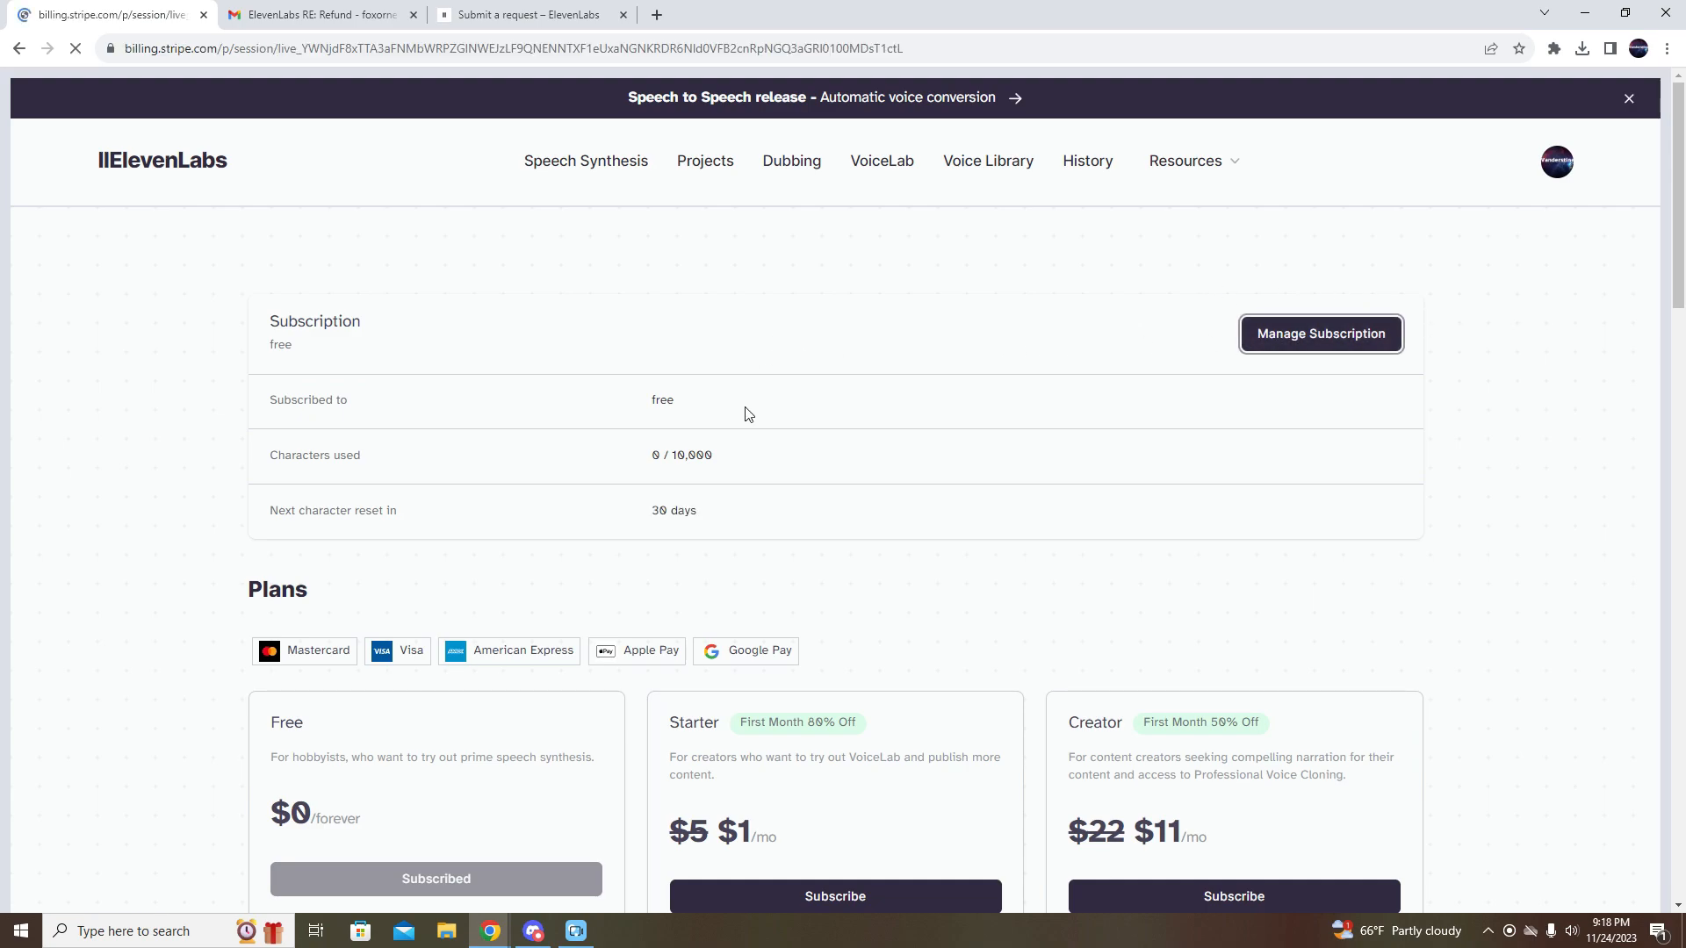
pyautogui.click(1319, 334)
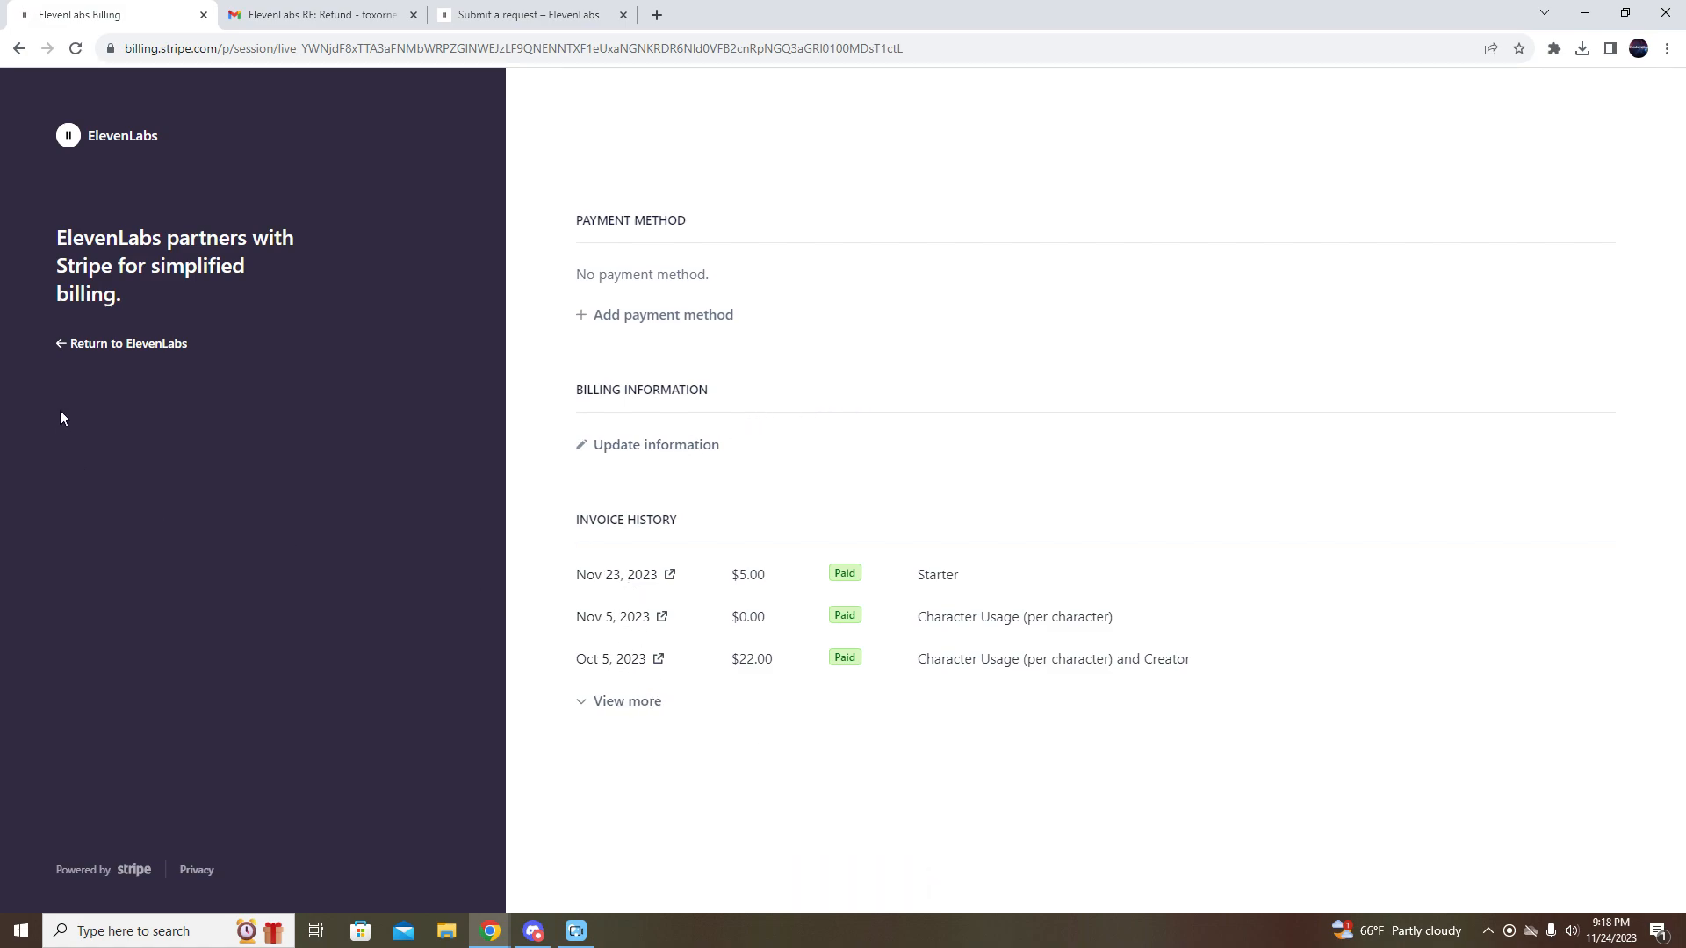
pyautogui.moveTo(121, 344)
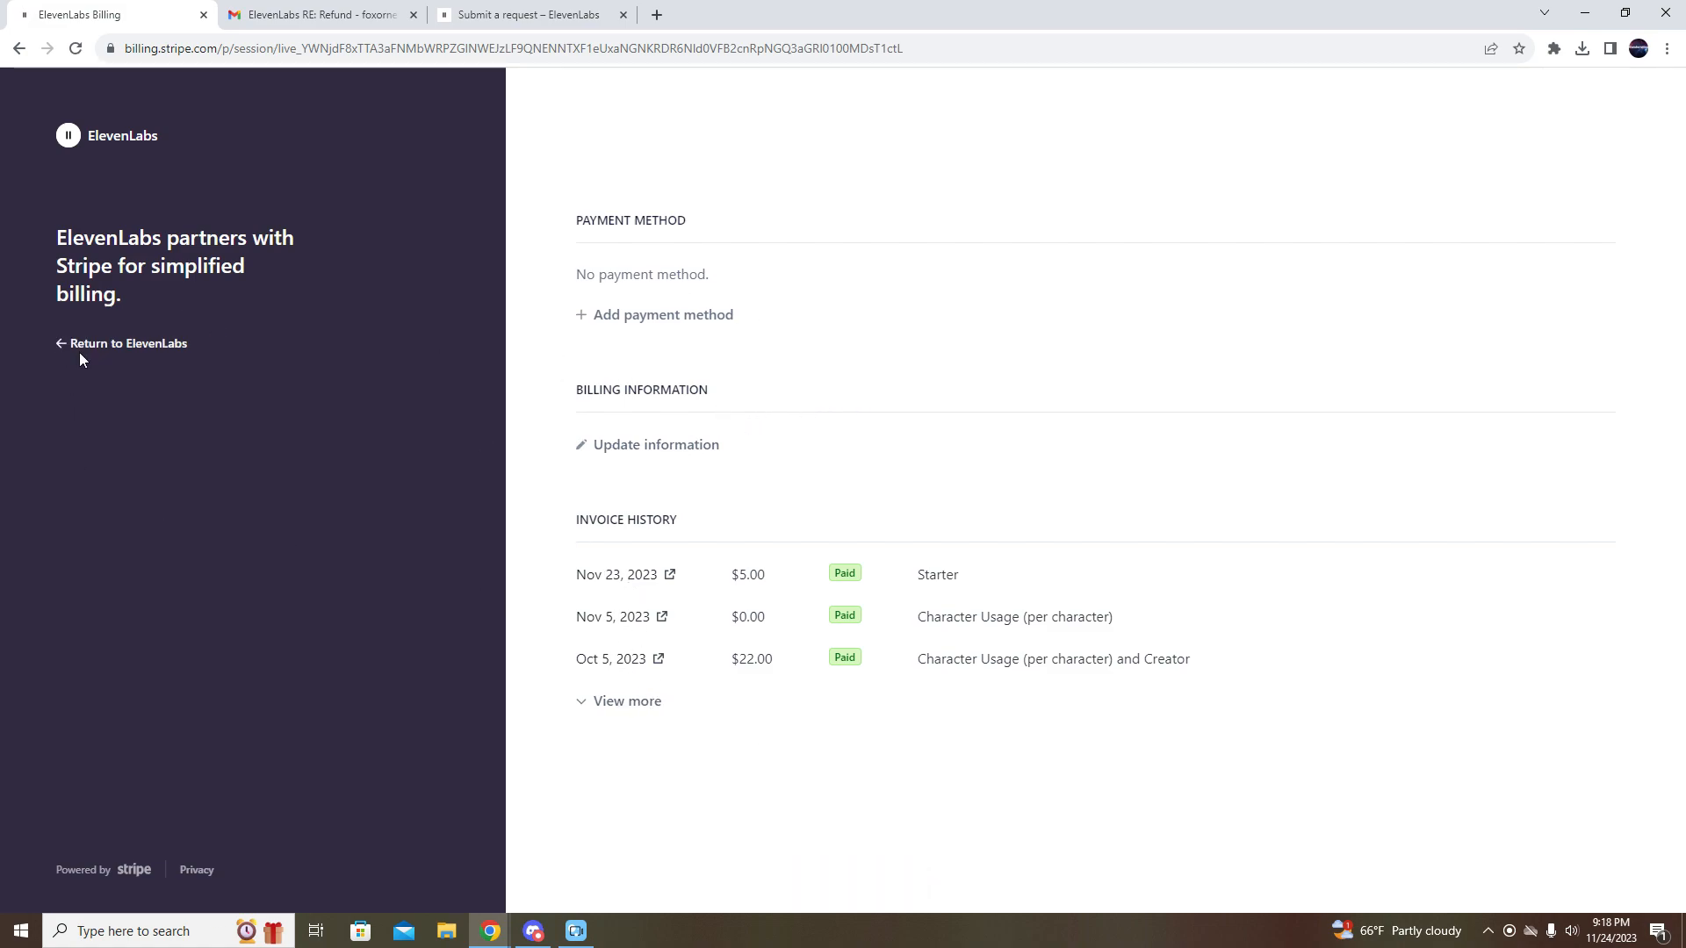
pyautogui.moveTo(6, 476)
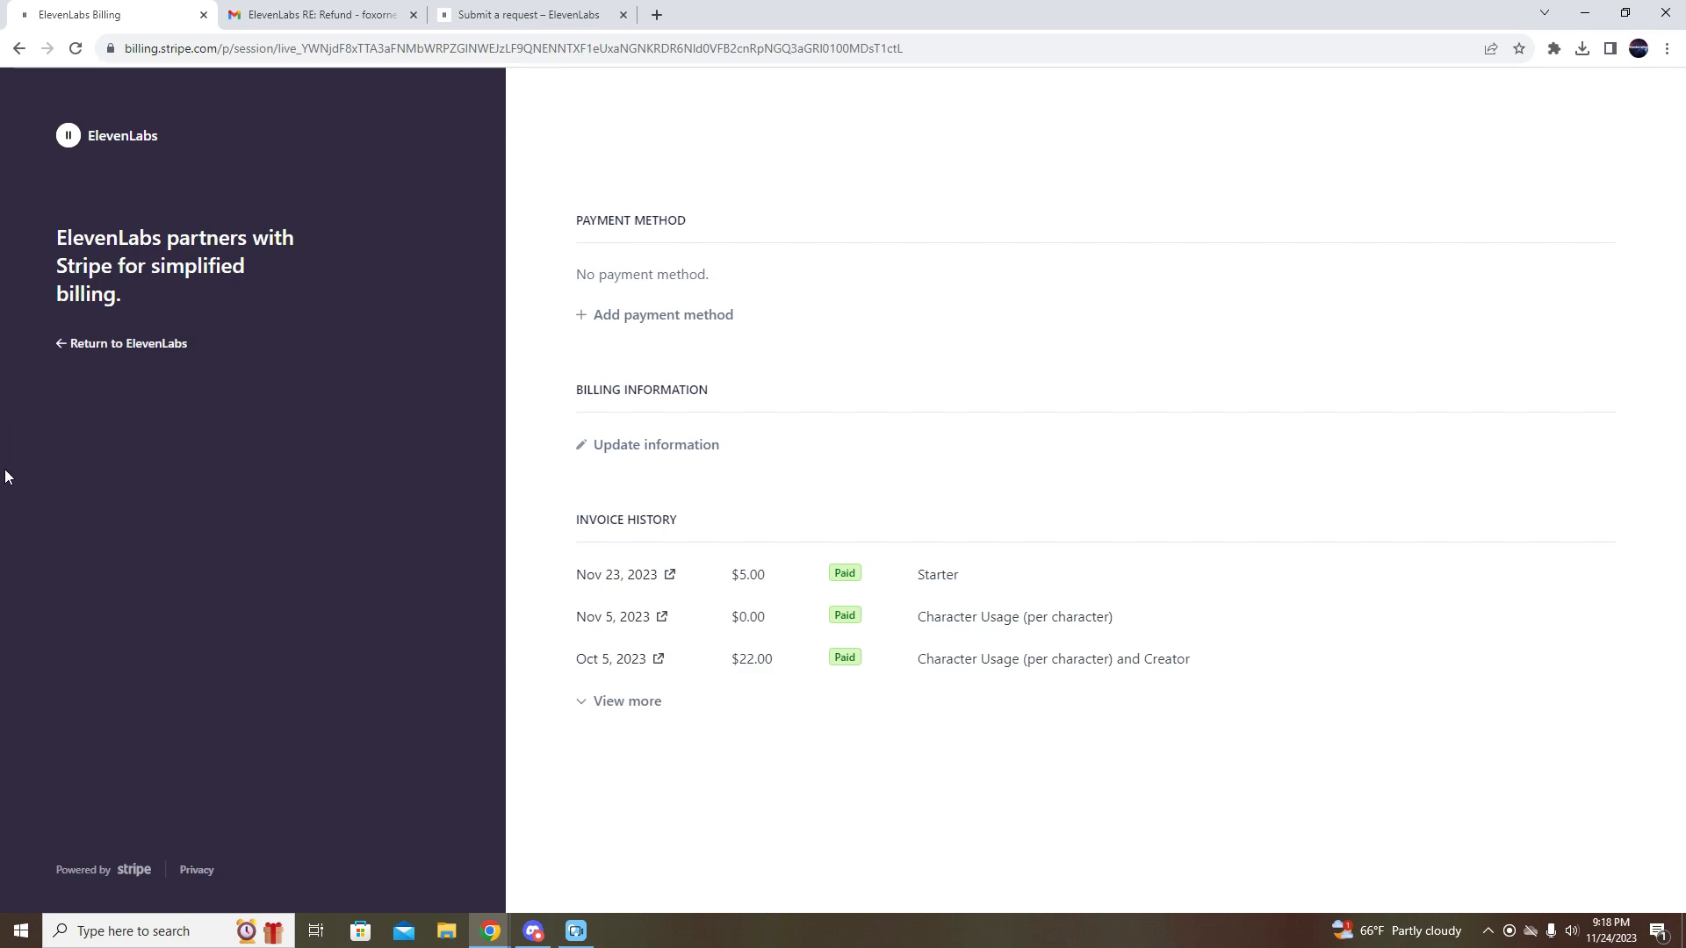
pyautogui.moveTo(59, 362)
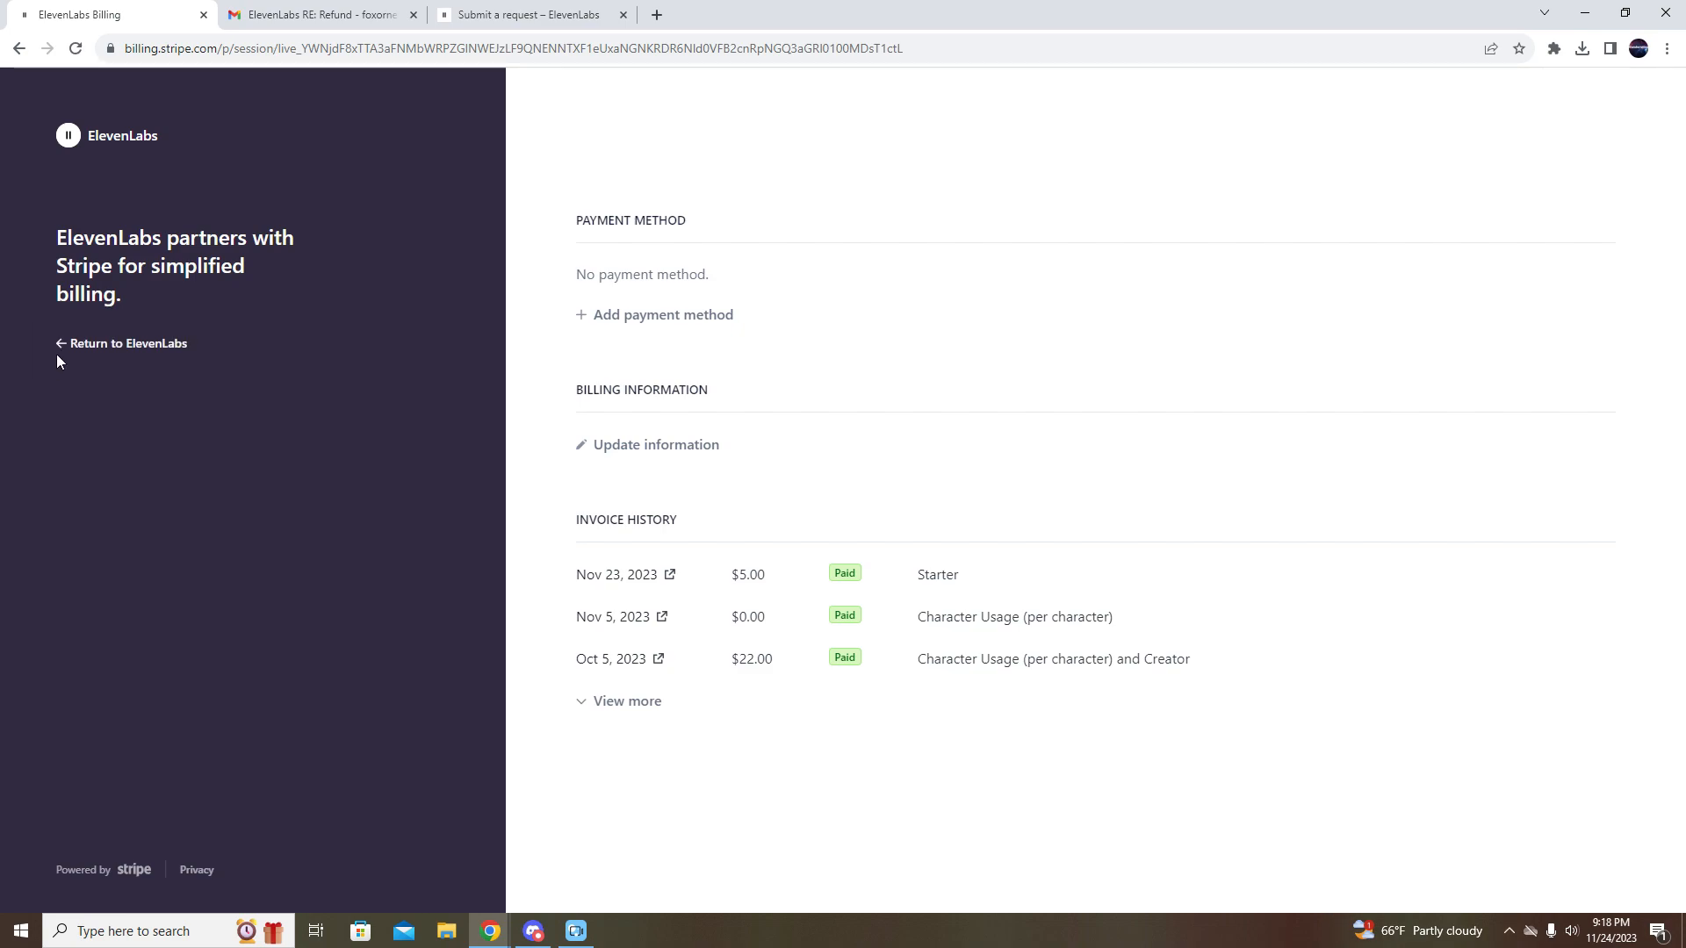
pyautogui.click(129, 344)
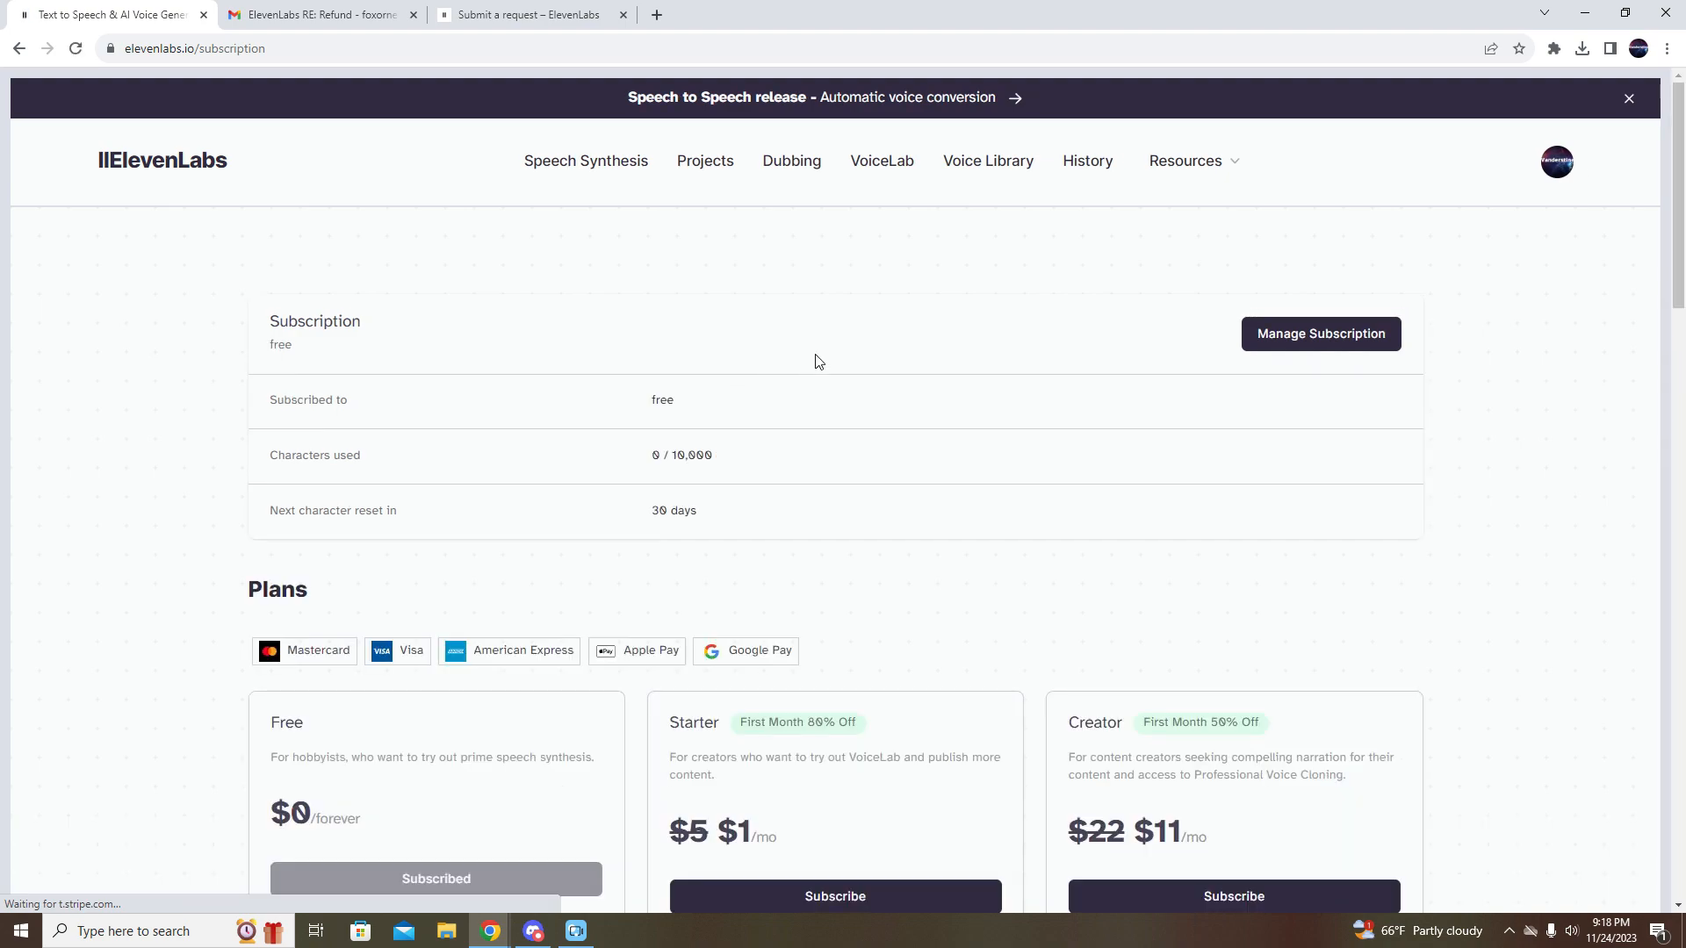
# - Review the Free, Starter and Creator plans, then go to the Submit a request tab
pyautogui.scroll(-3)
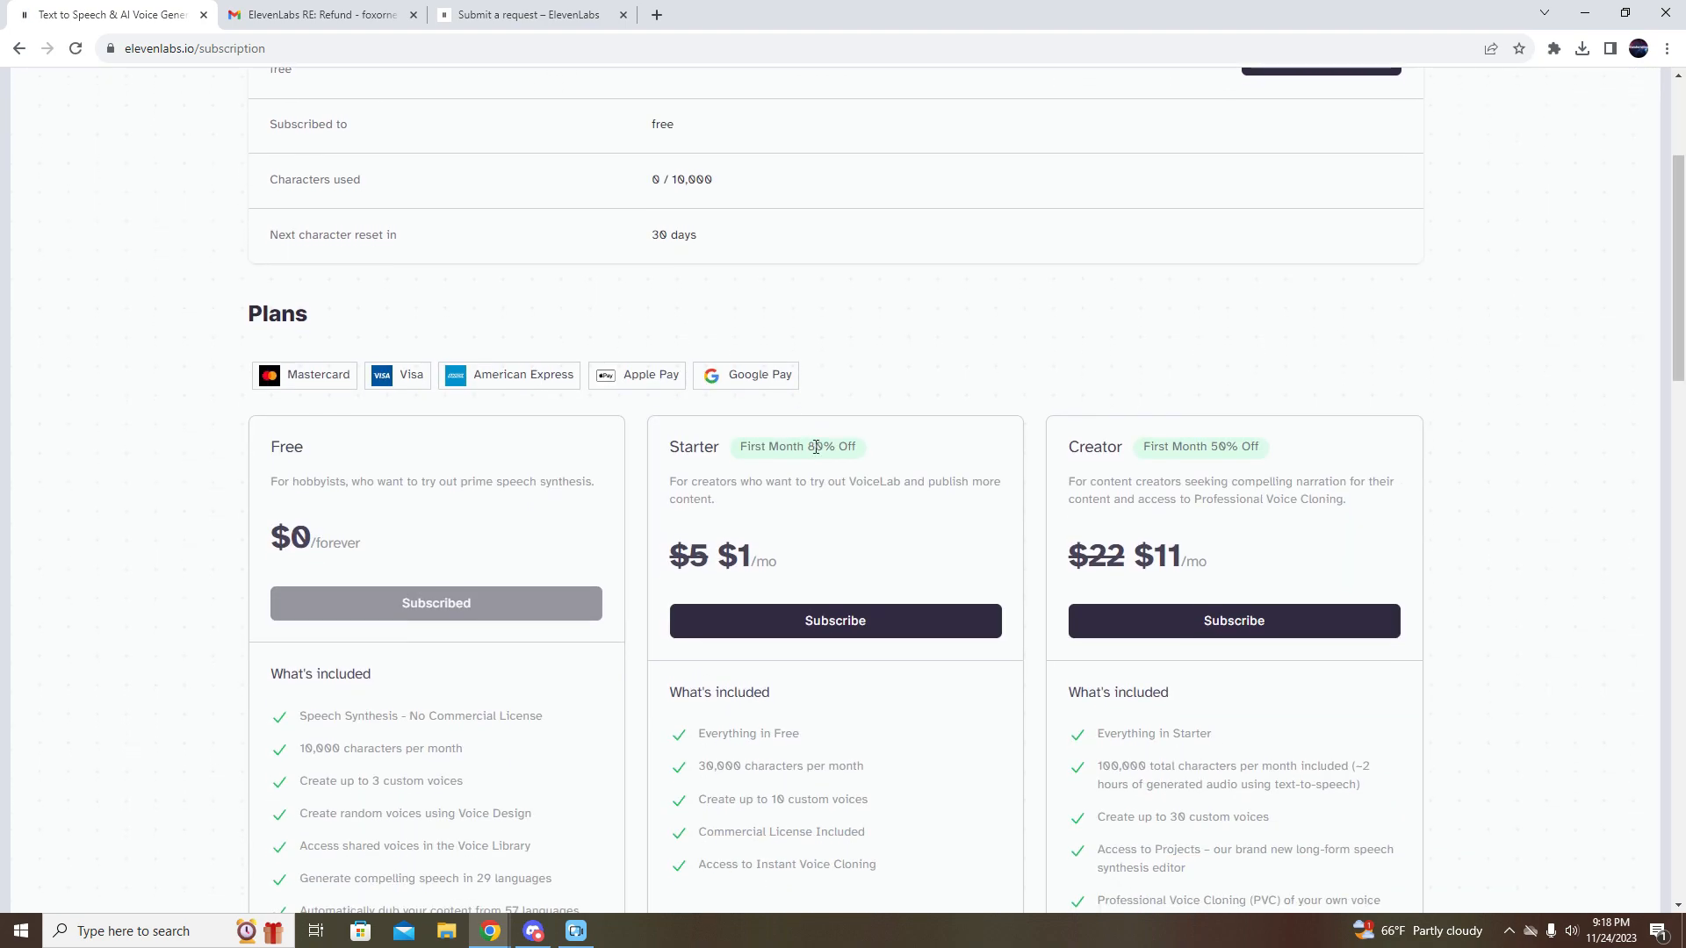
pyautogui.scroll(3)
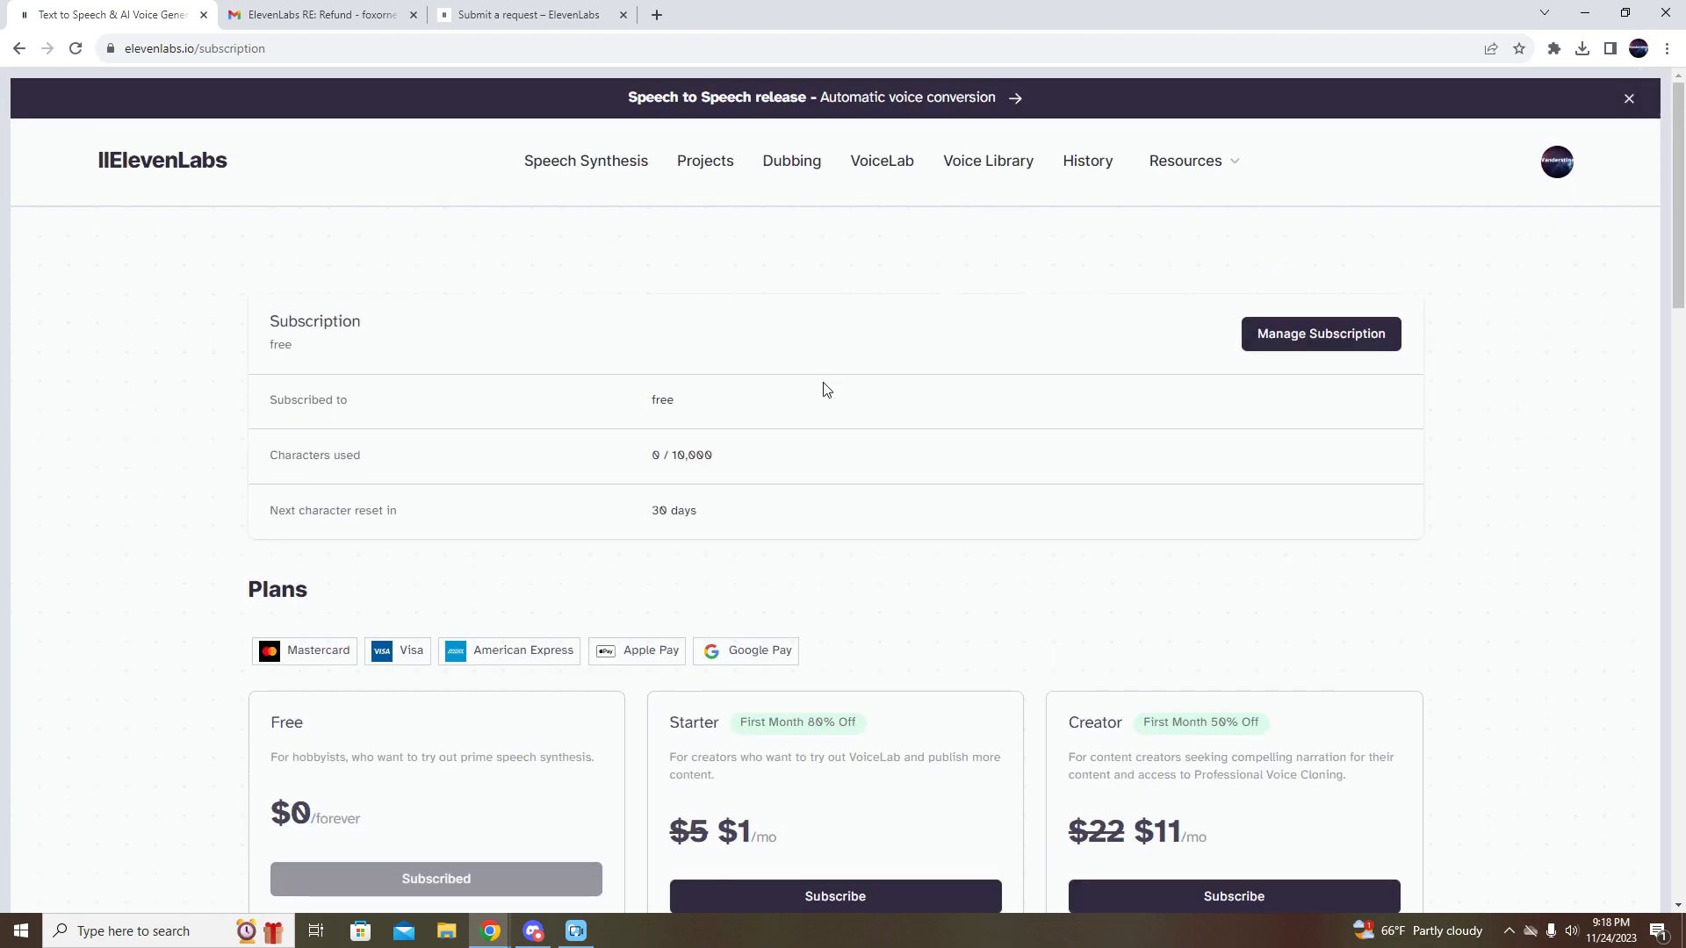
pyautogui.scroll(-3)
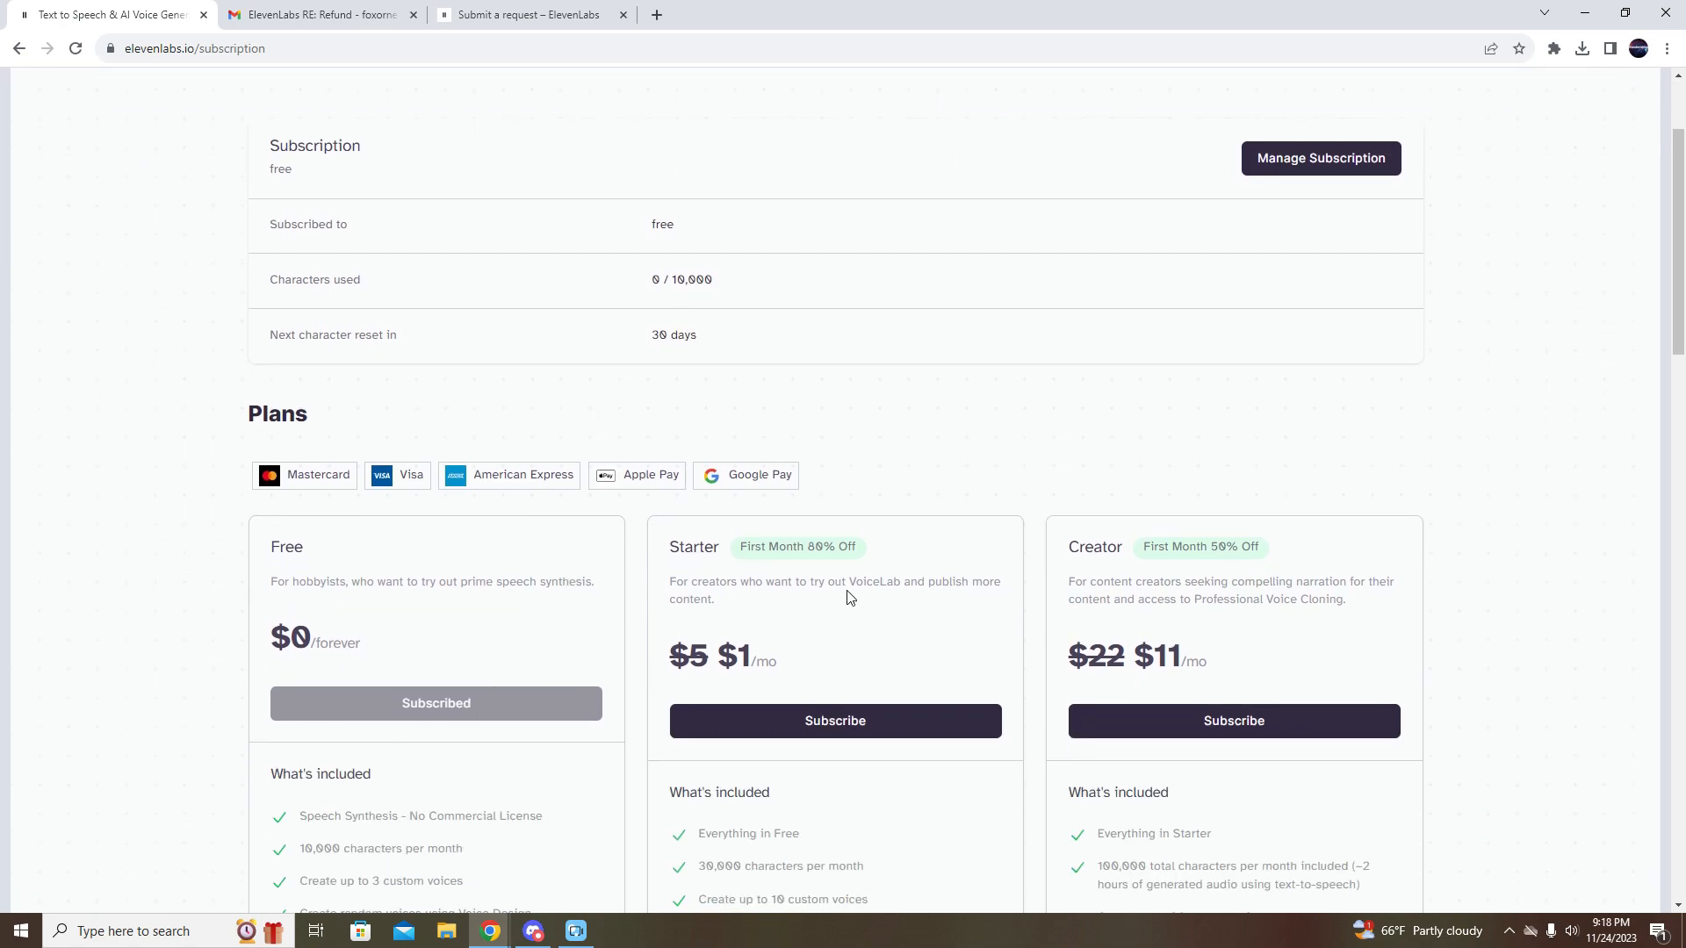
pyautogui.scroll(-3)
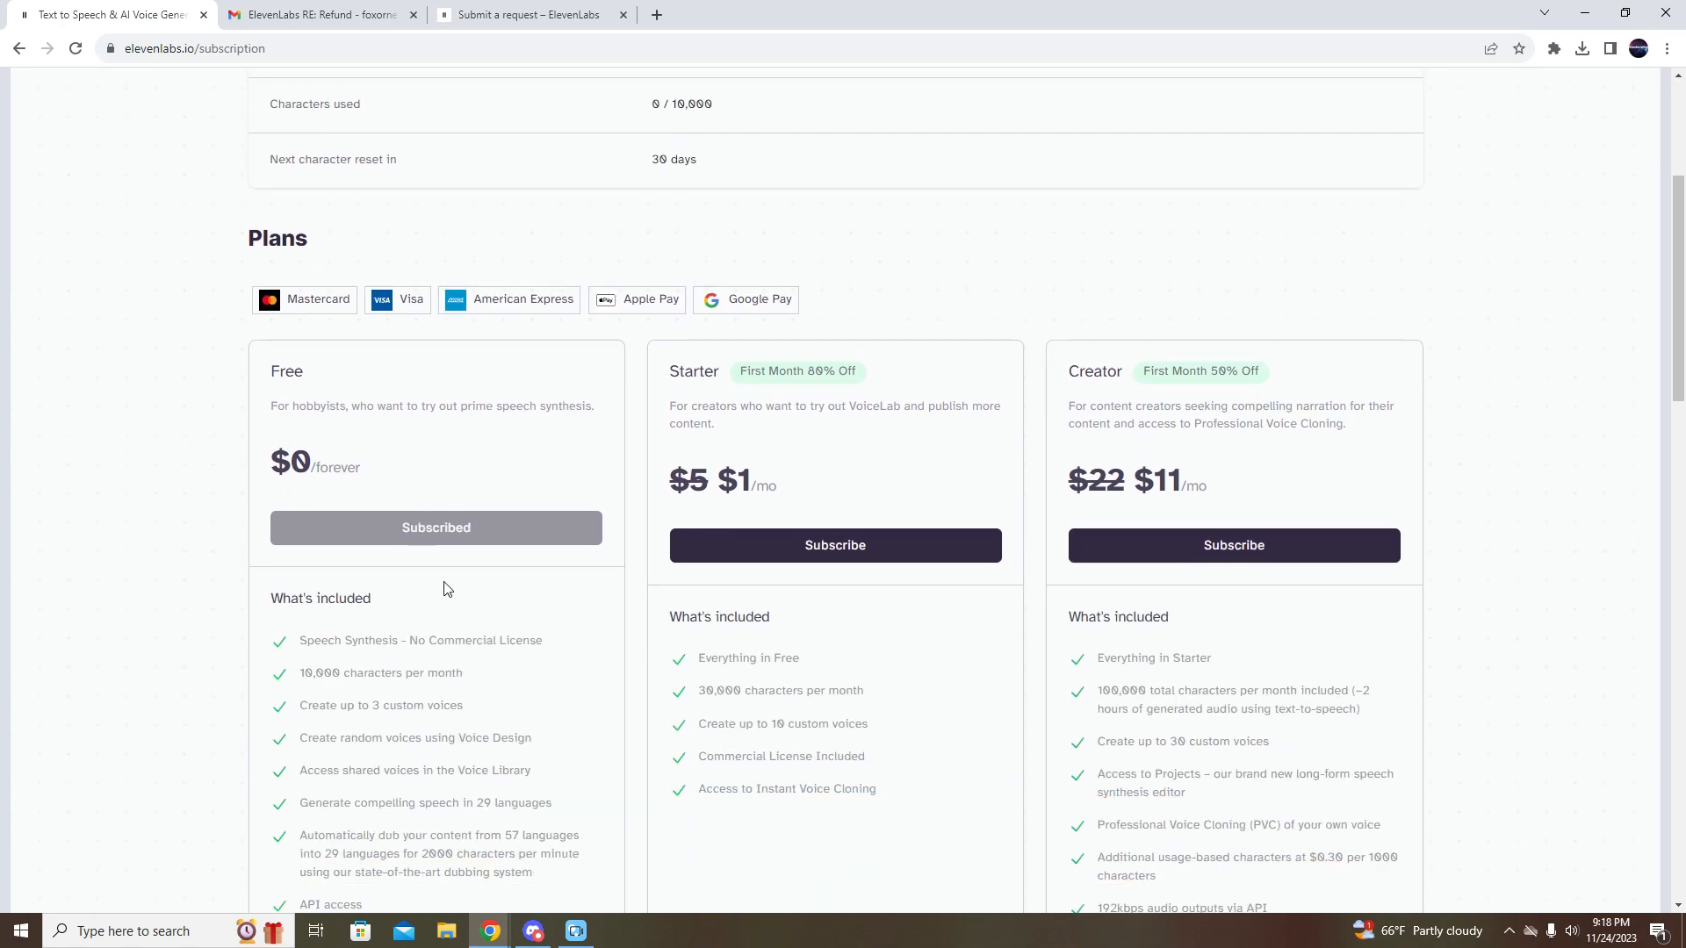
pyautogui.moveTo(629, 454)
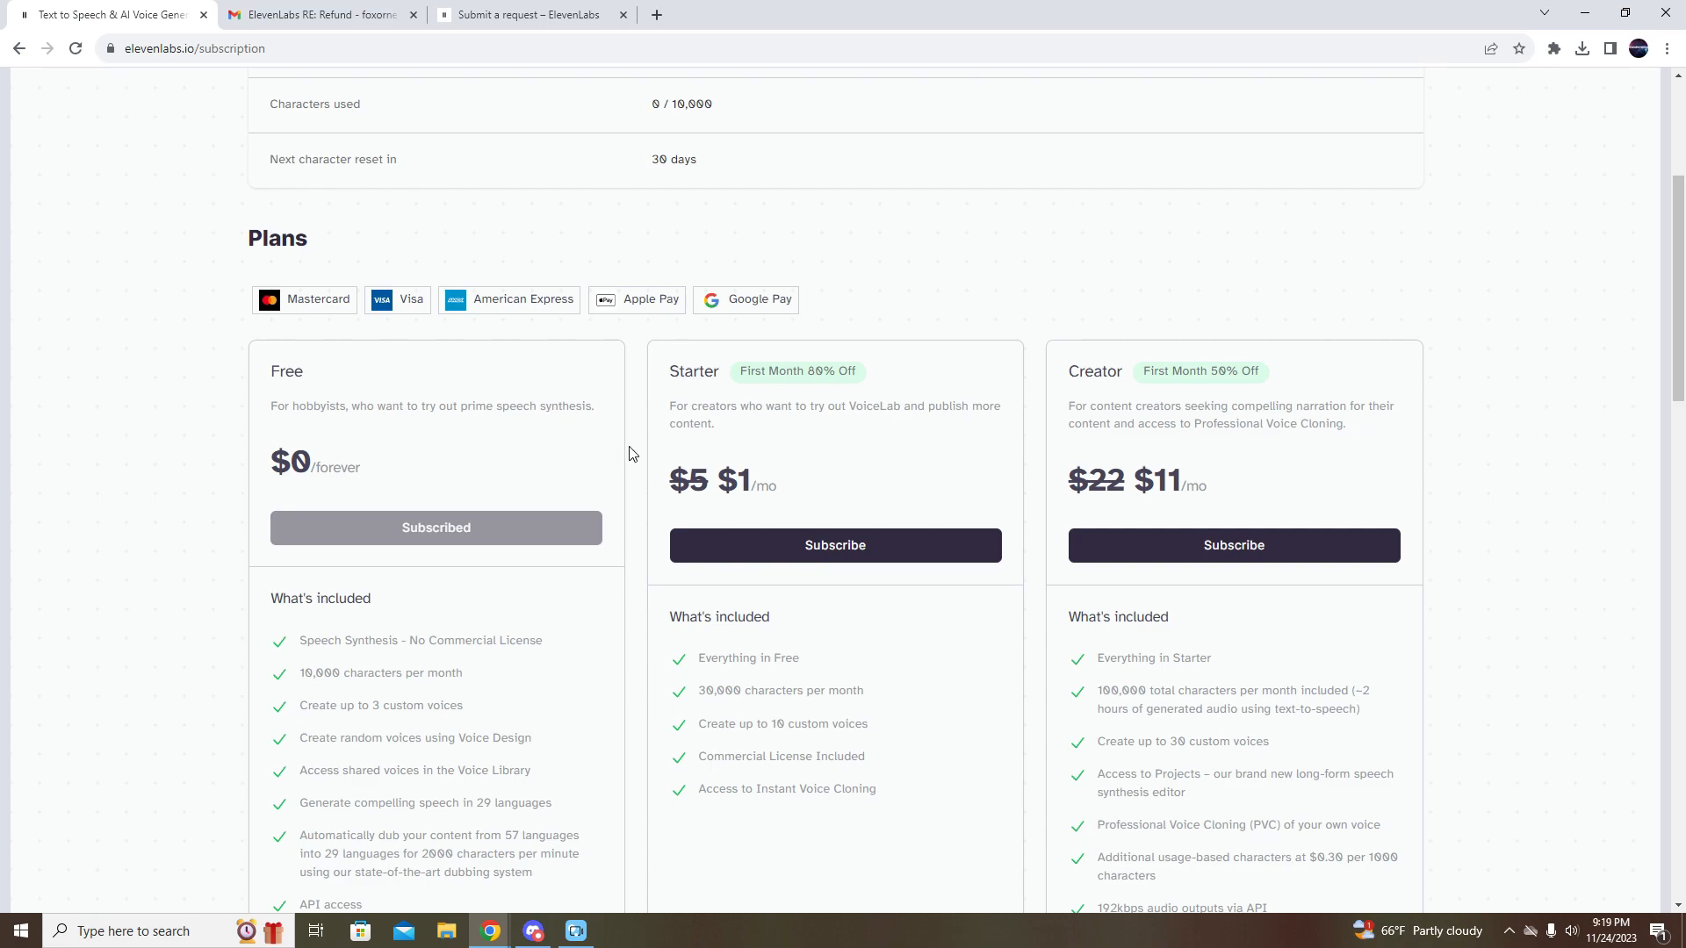
pyautogui.click(531, 14)
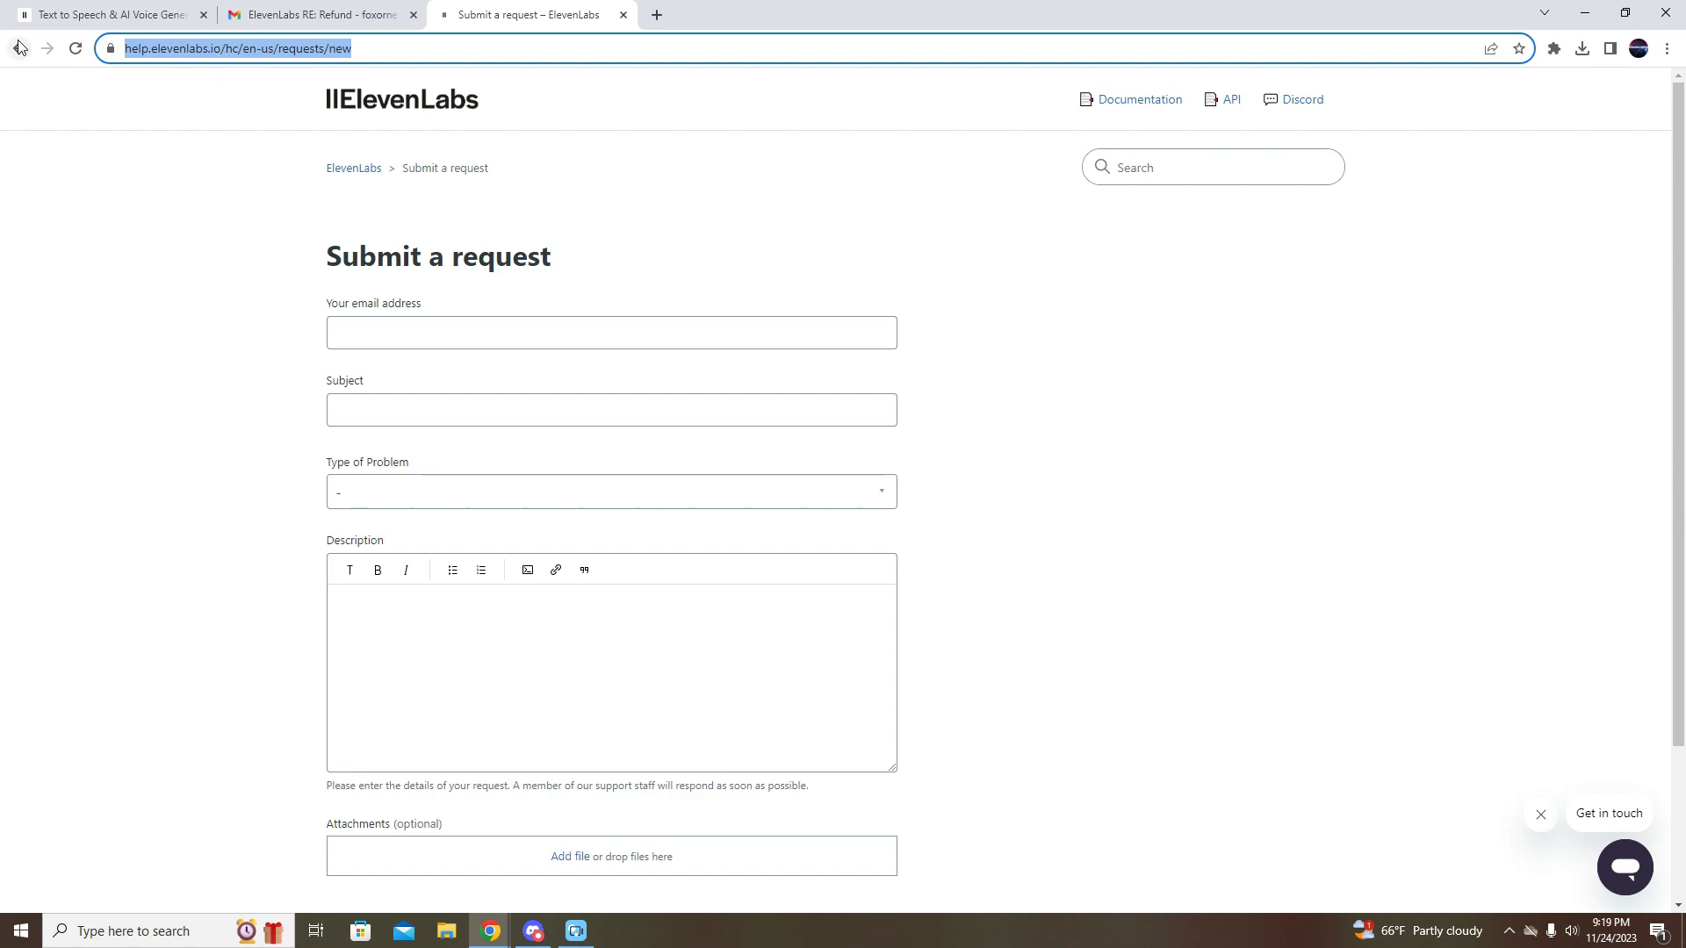
# - Read the cancel/upgrade subscription article, then follow the contact article's 'here' link to the request form
pyautogui.click(17, 48)
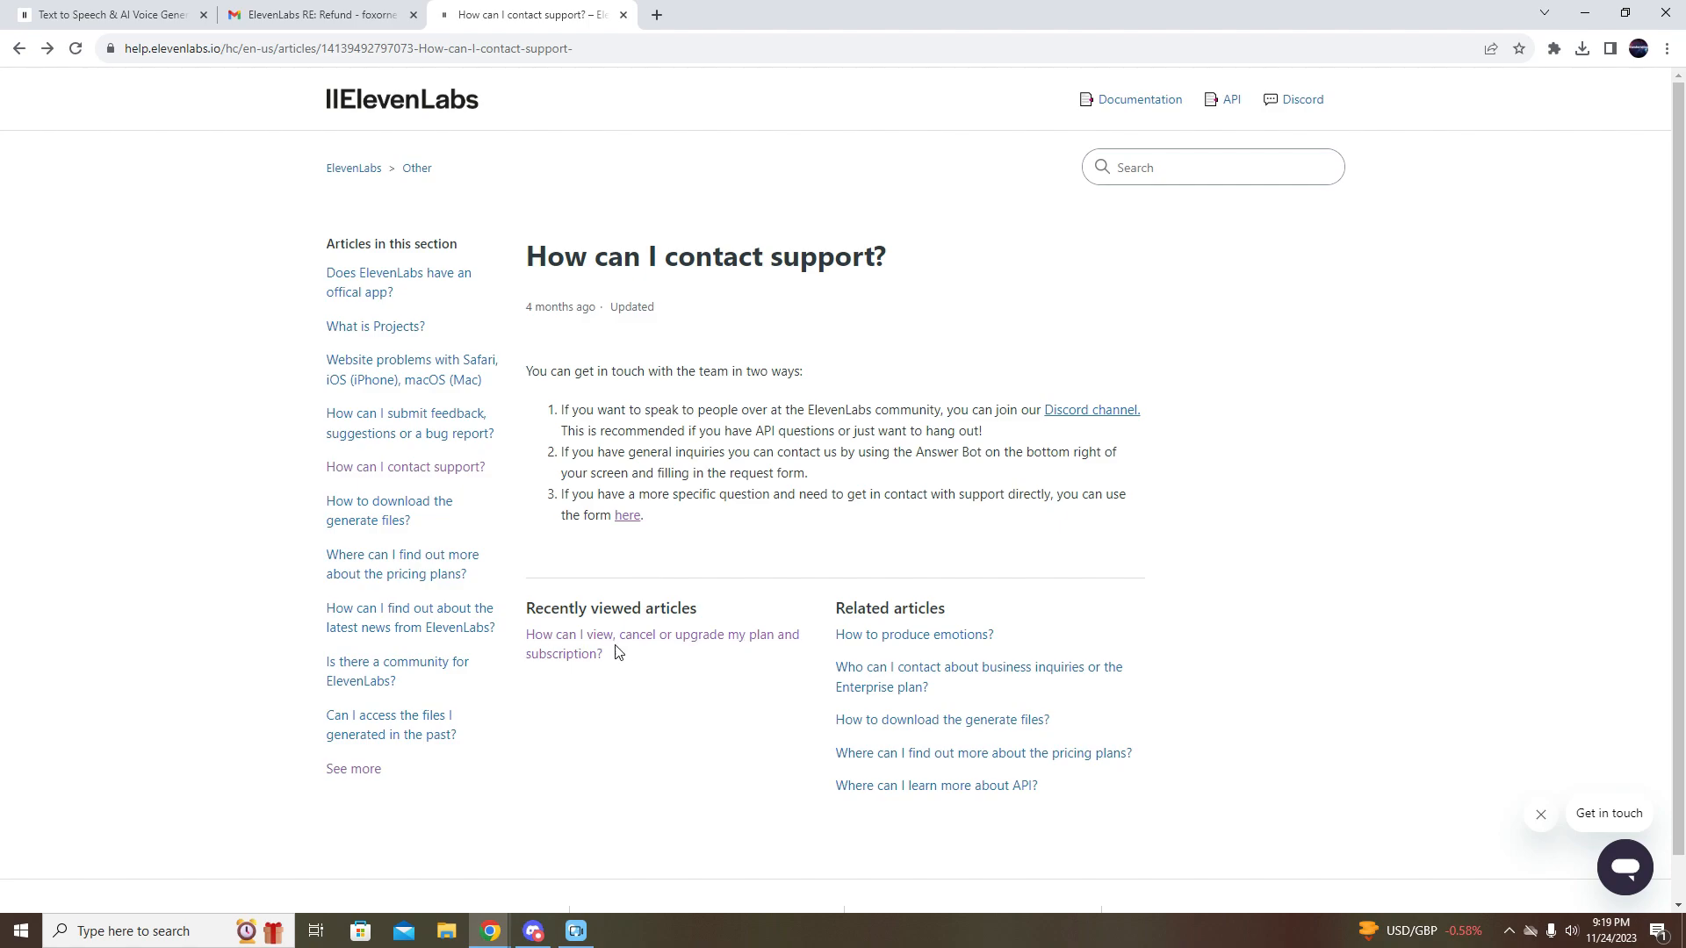
pyautogui.click(662, 634)
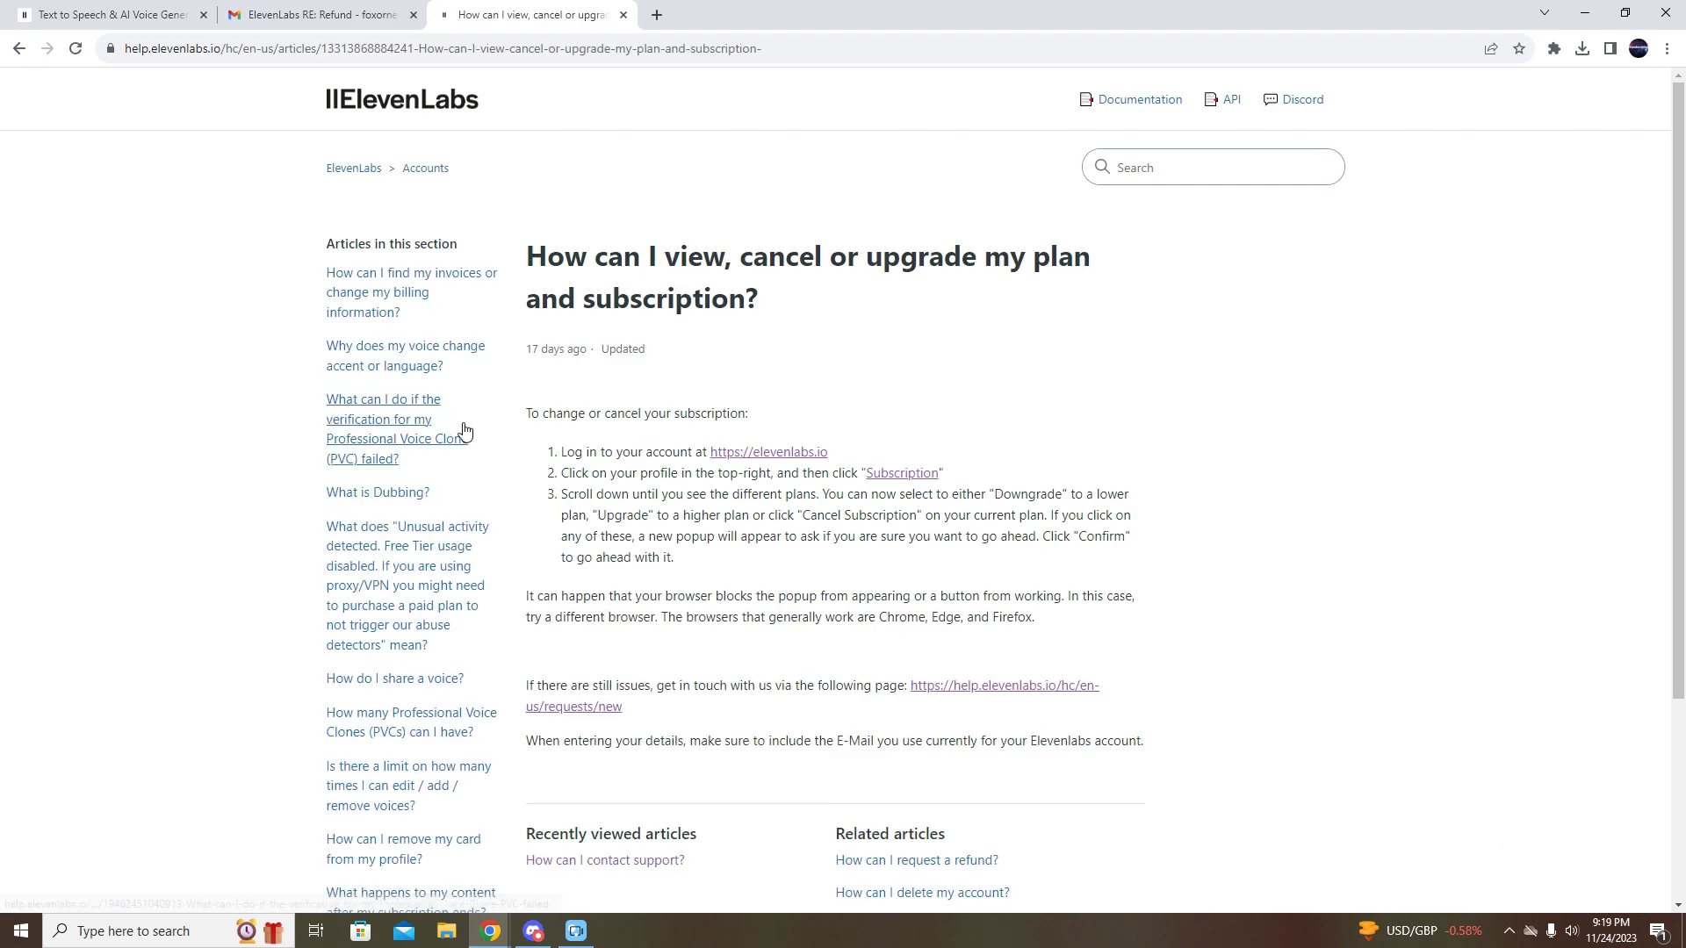
pyautogui.click(604, 859)
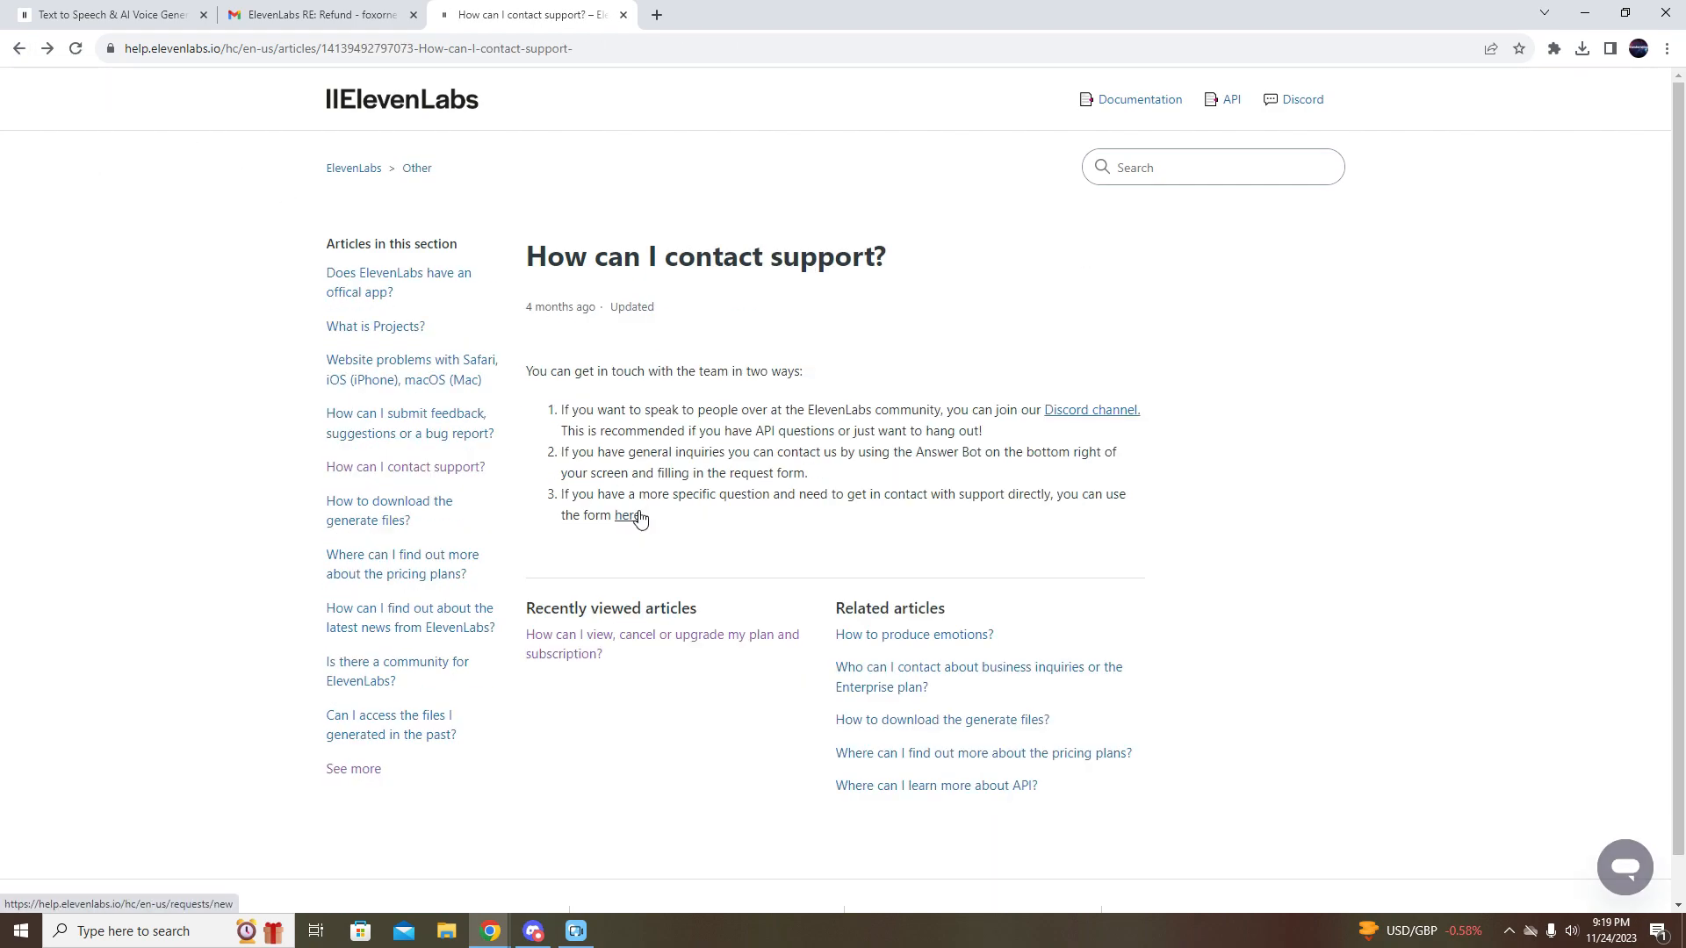
pyautogui.click(629, 515)
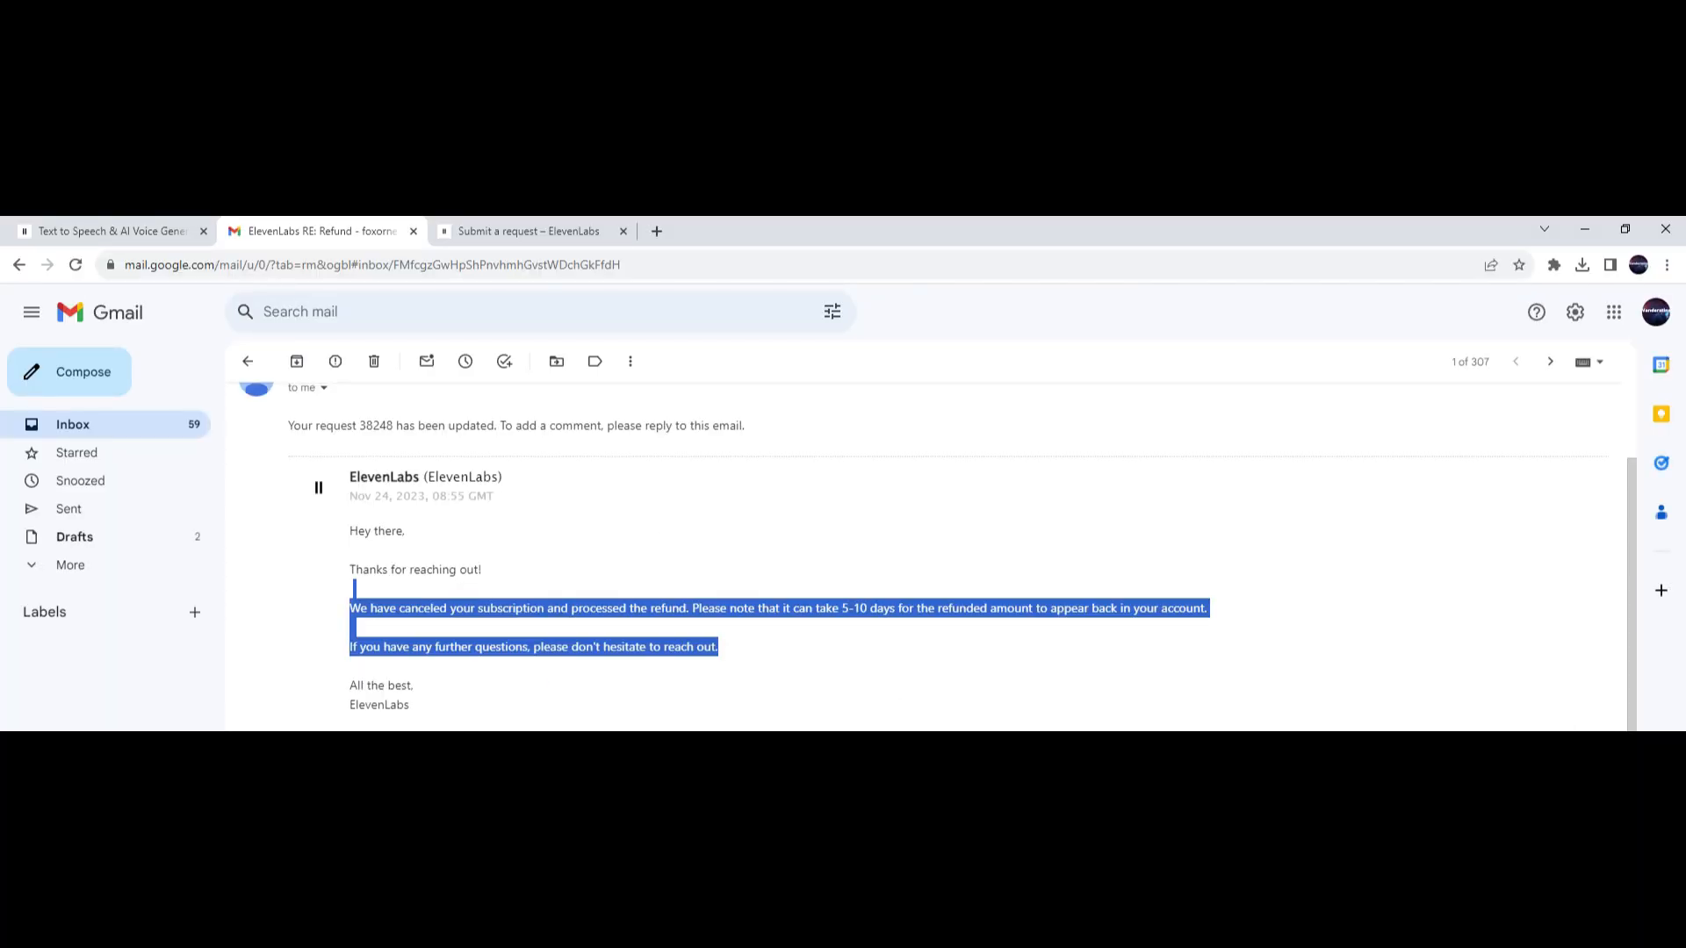
# - Scroll up through the 'ElevenLabs RE: Refund' email to read the full reply
pyautogui.scroll(3)
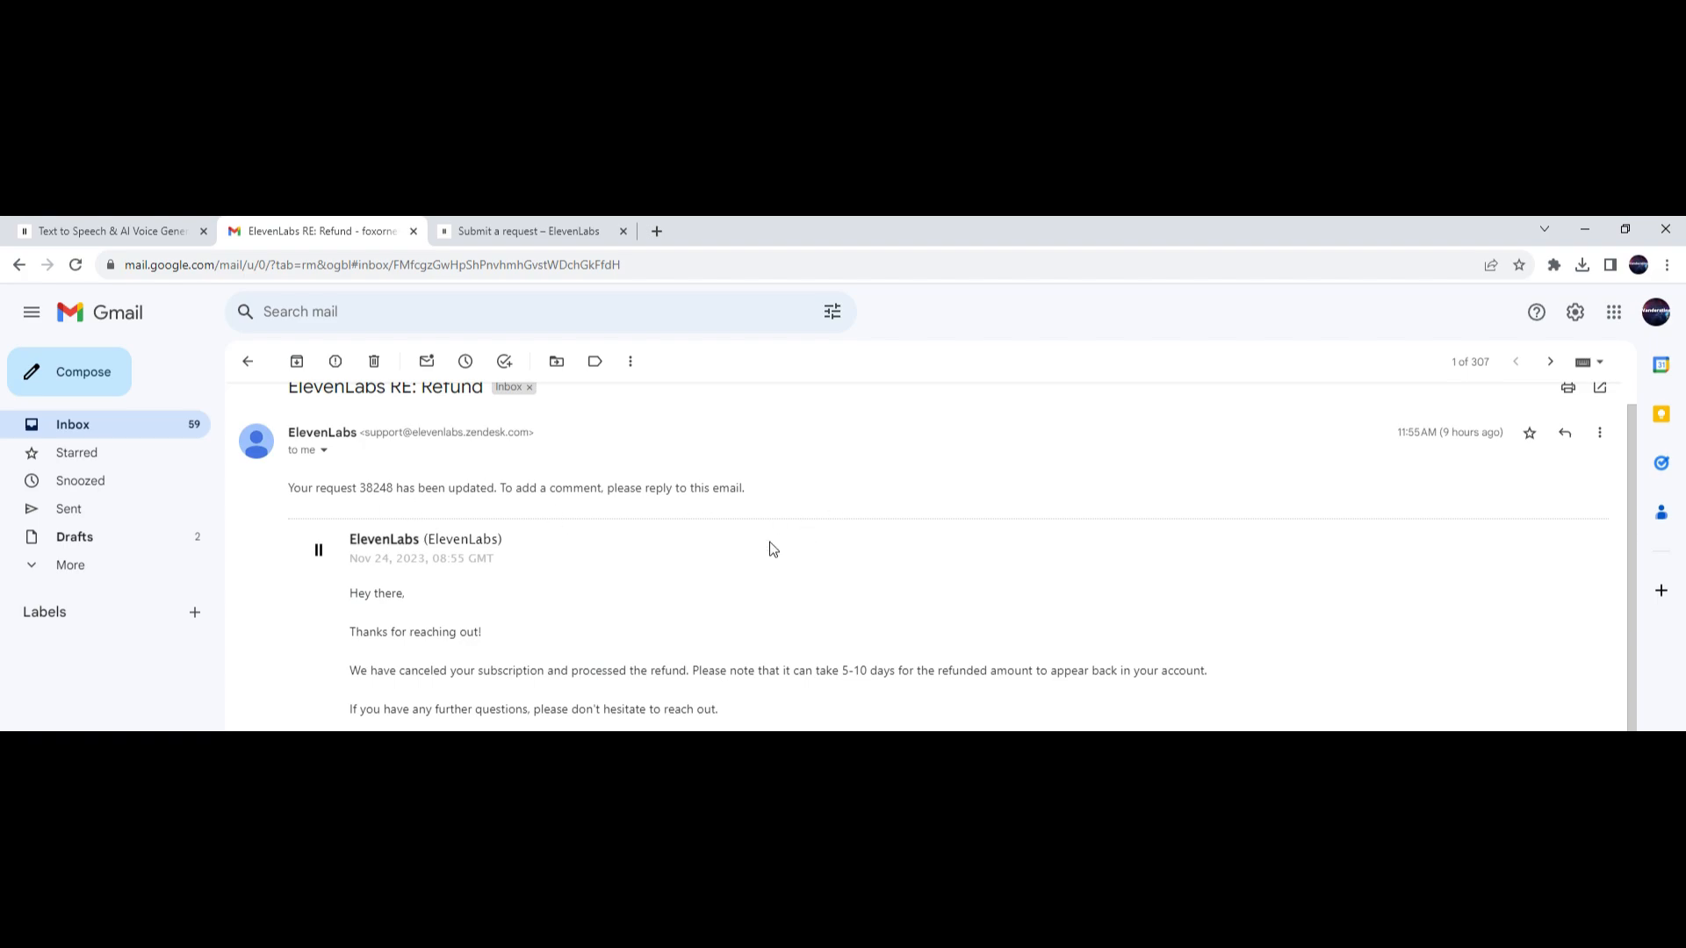
pyautogui.scroll(3)
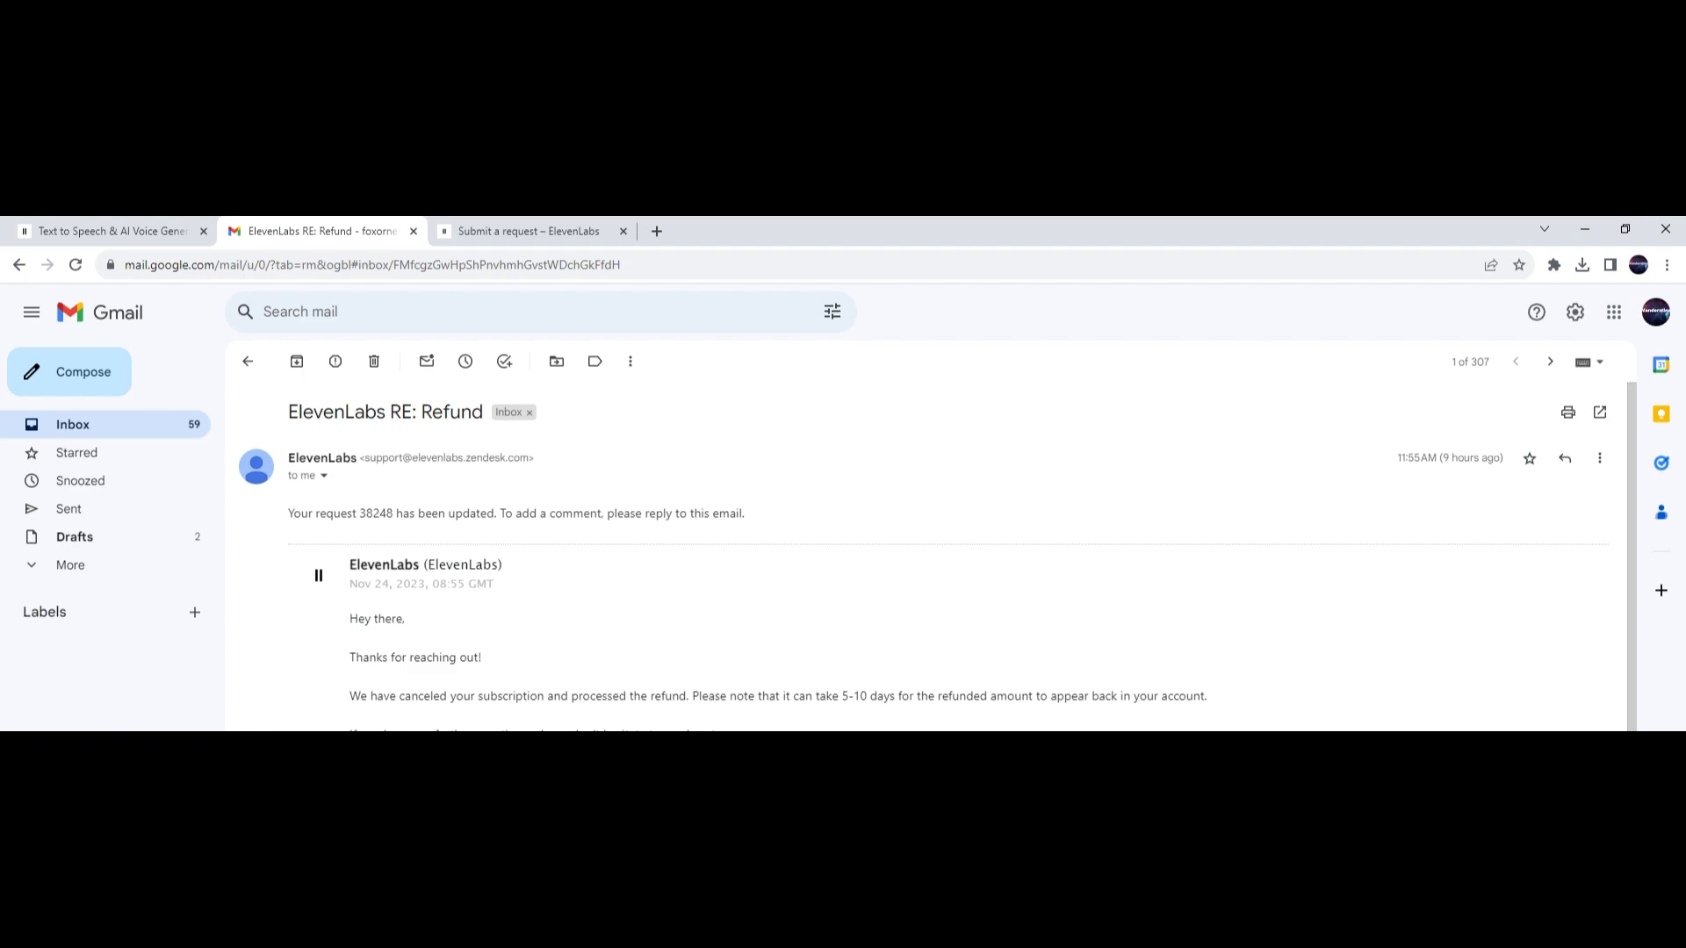
# - Return to the 'Submit a request – ElevenLabs' tab and scroll to the form's top
pyautogui.click(528, 230)
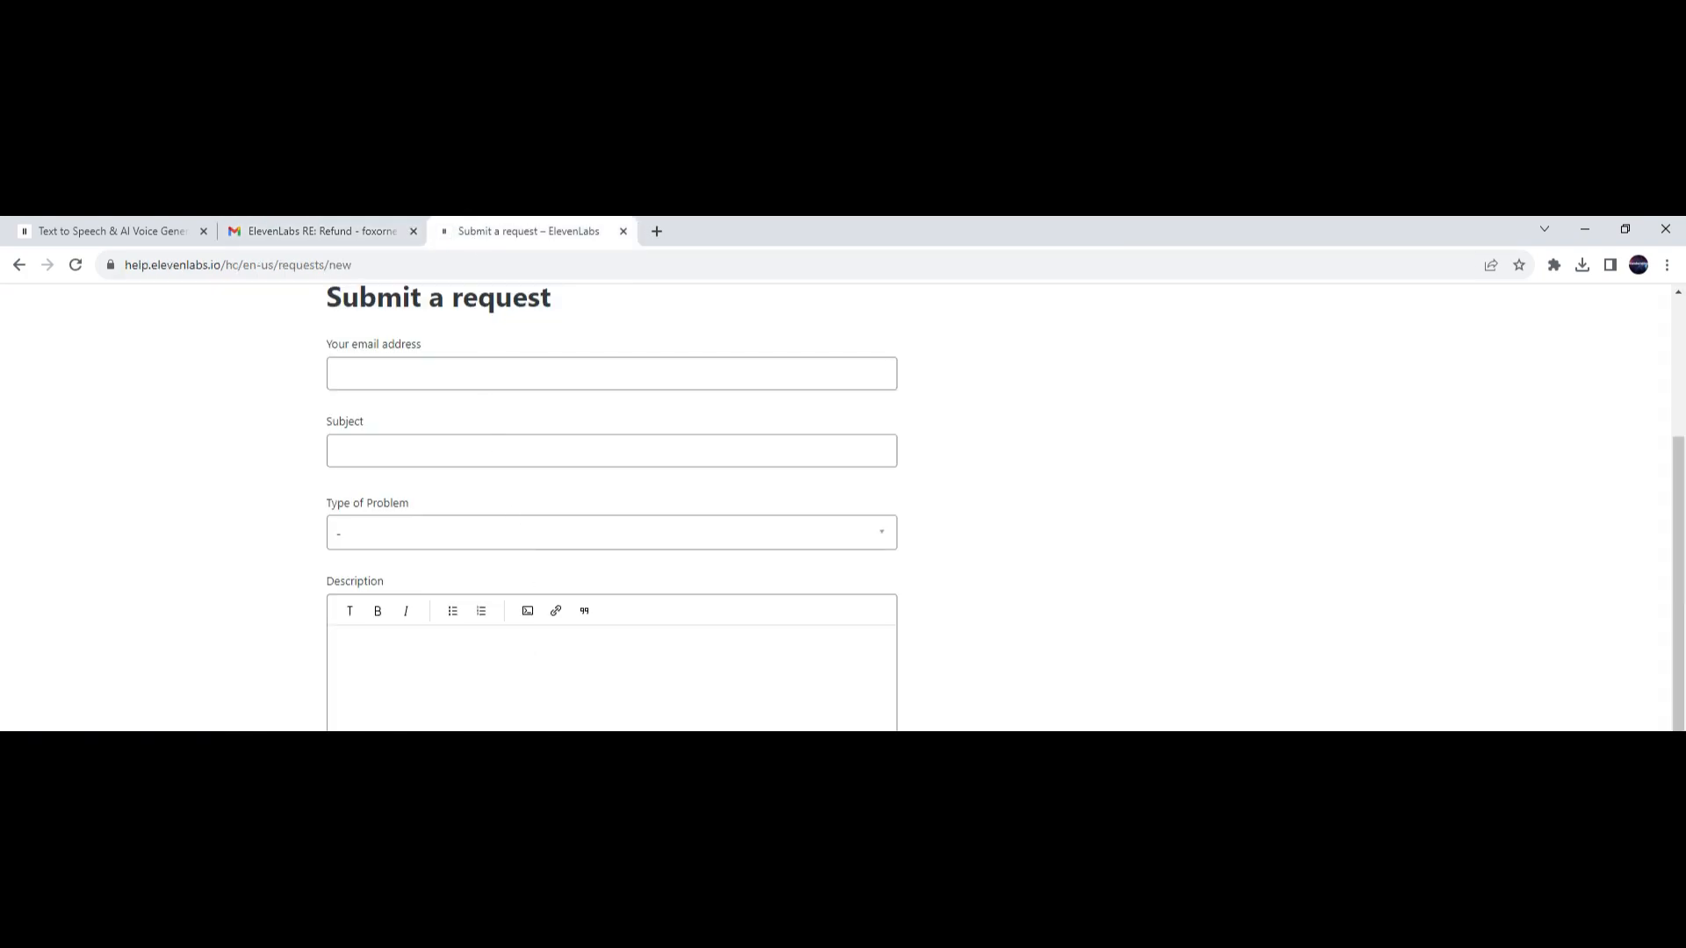
pyautogui.scroll(3)
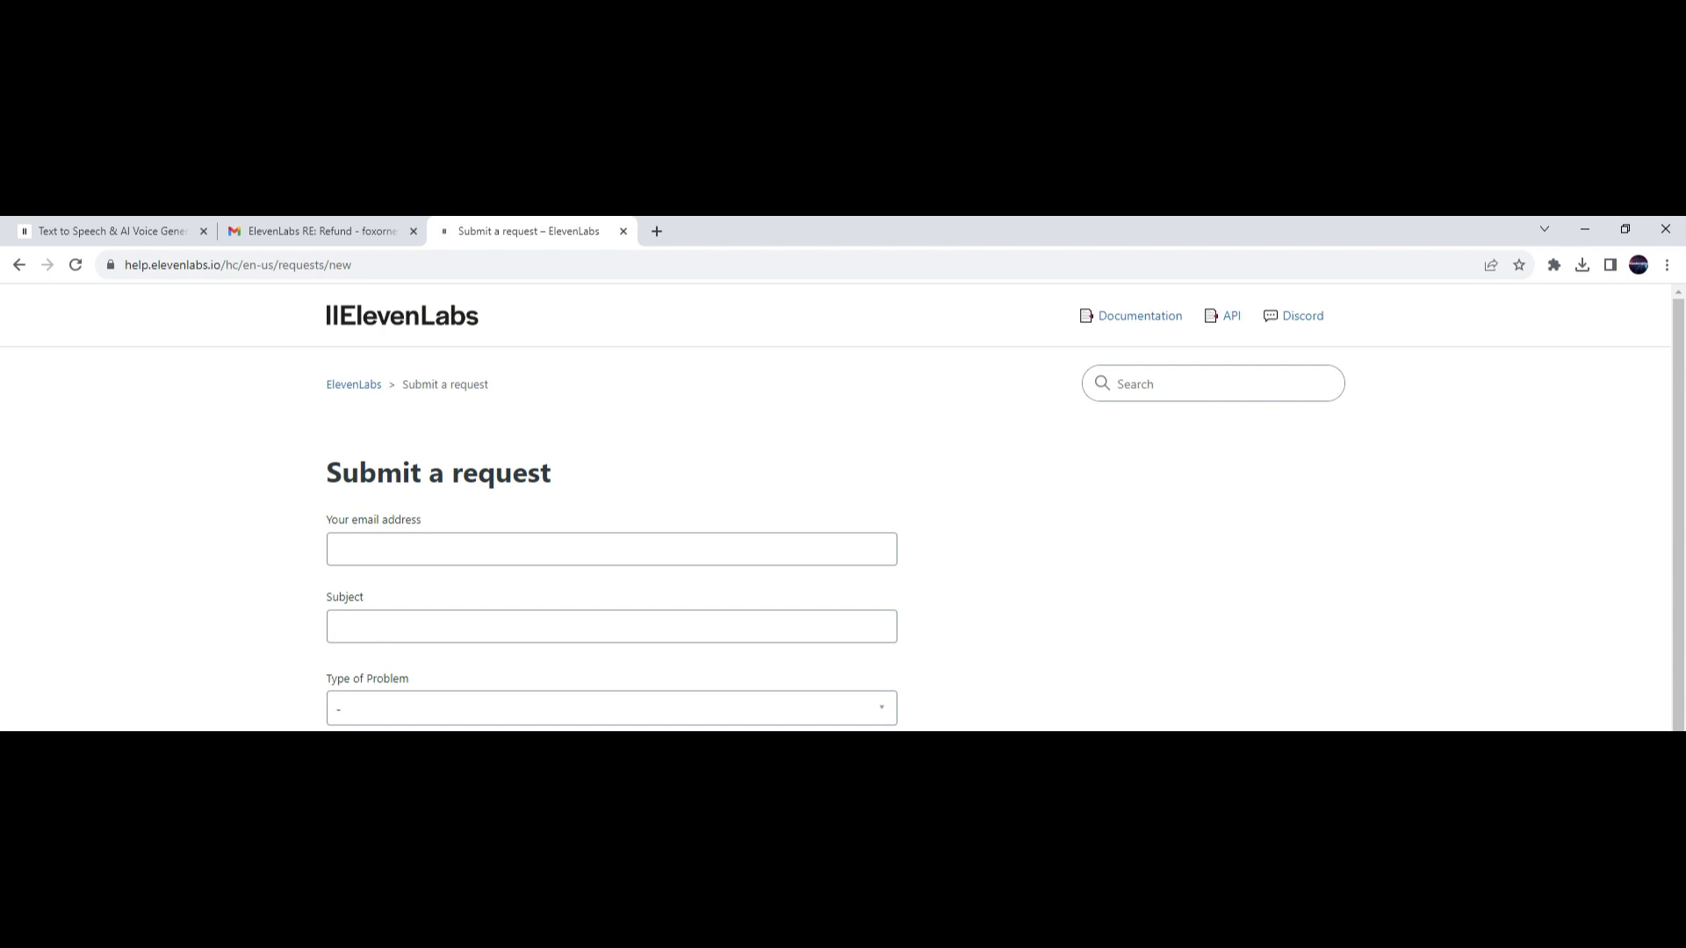
pyautogui.moveTo(412, 594)
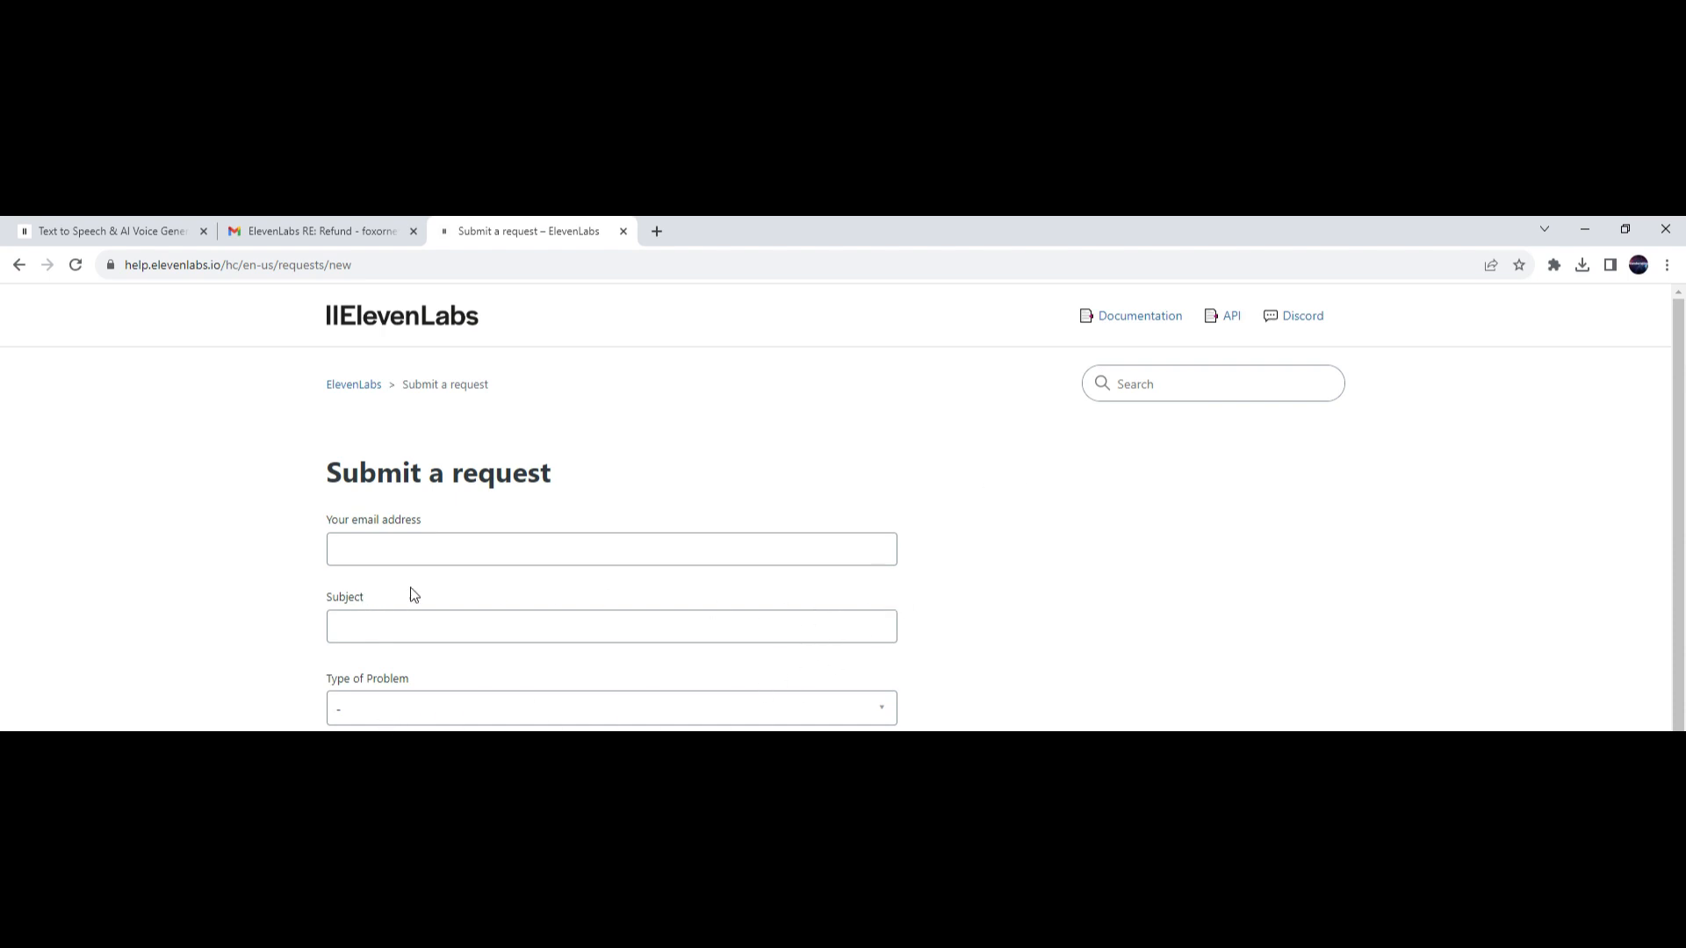
pyautogui.moveTo(991, 578)
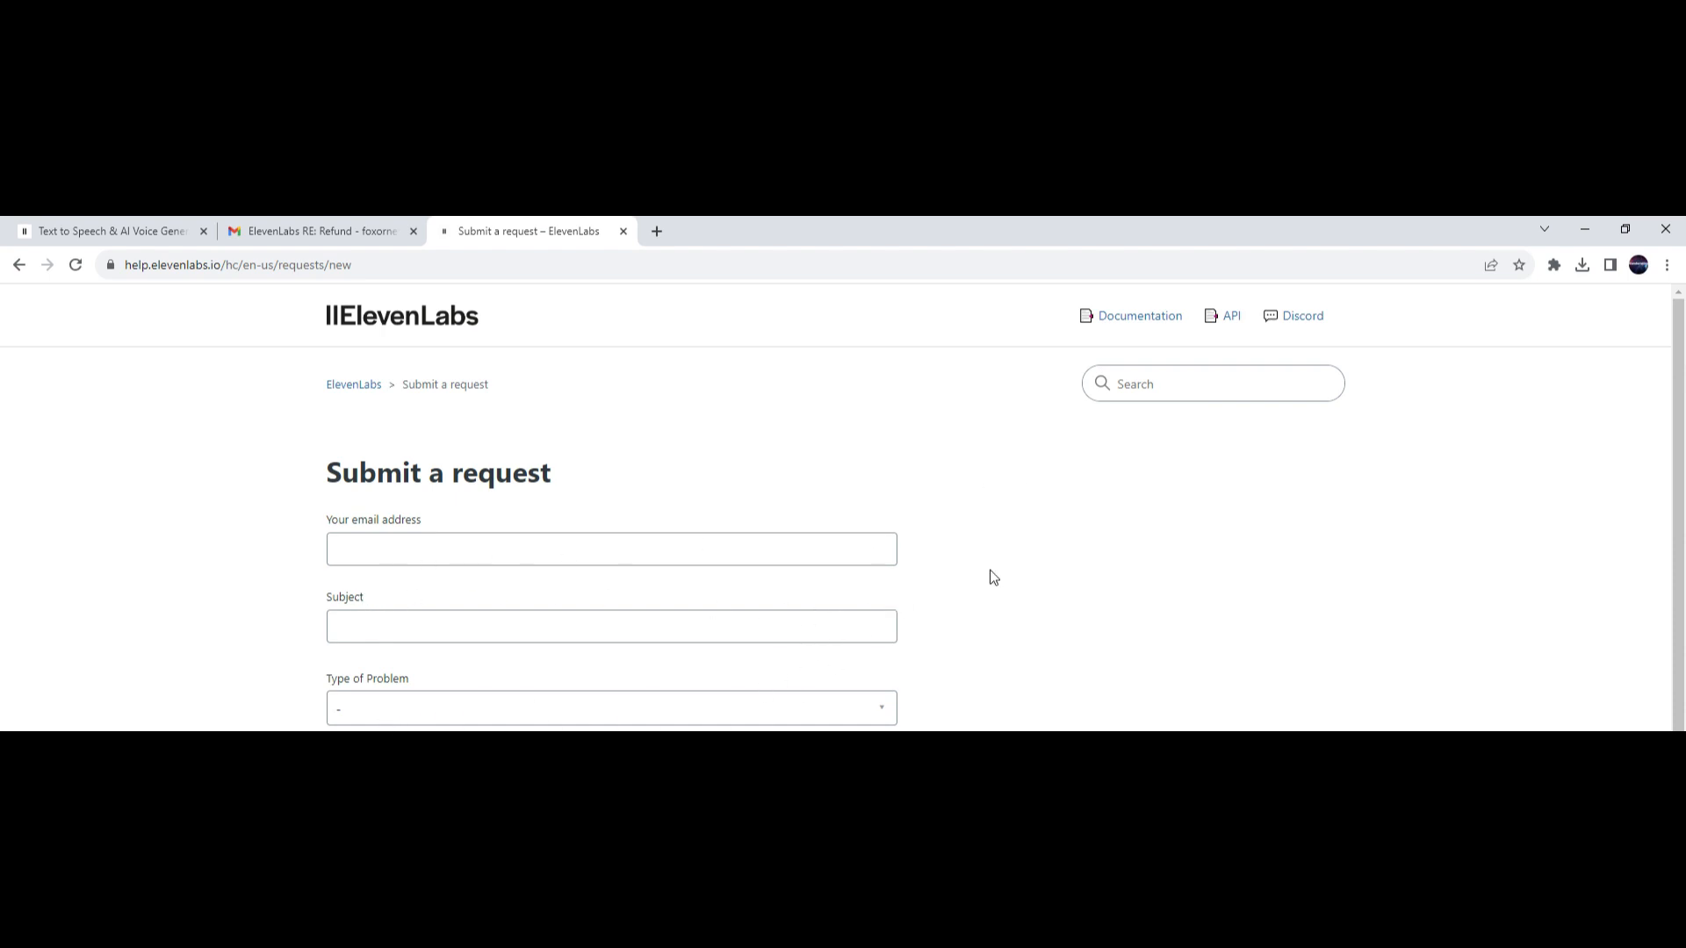
pyautogui.moveTo(435, 474)
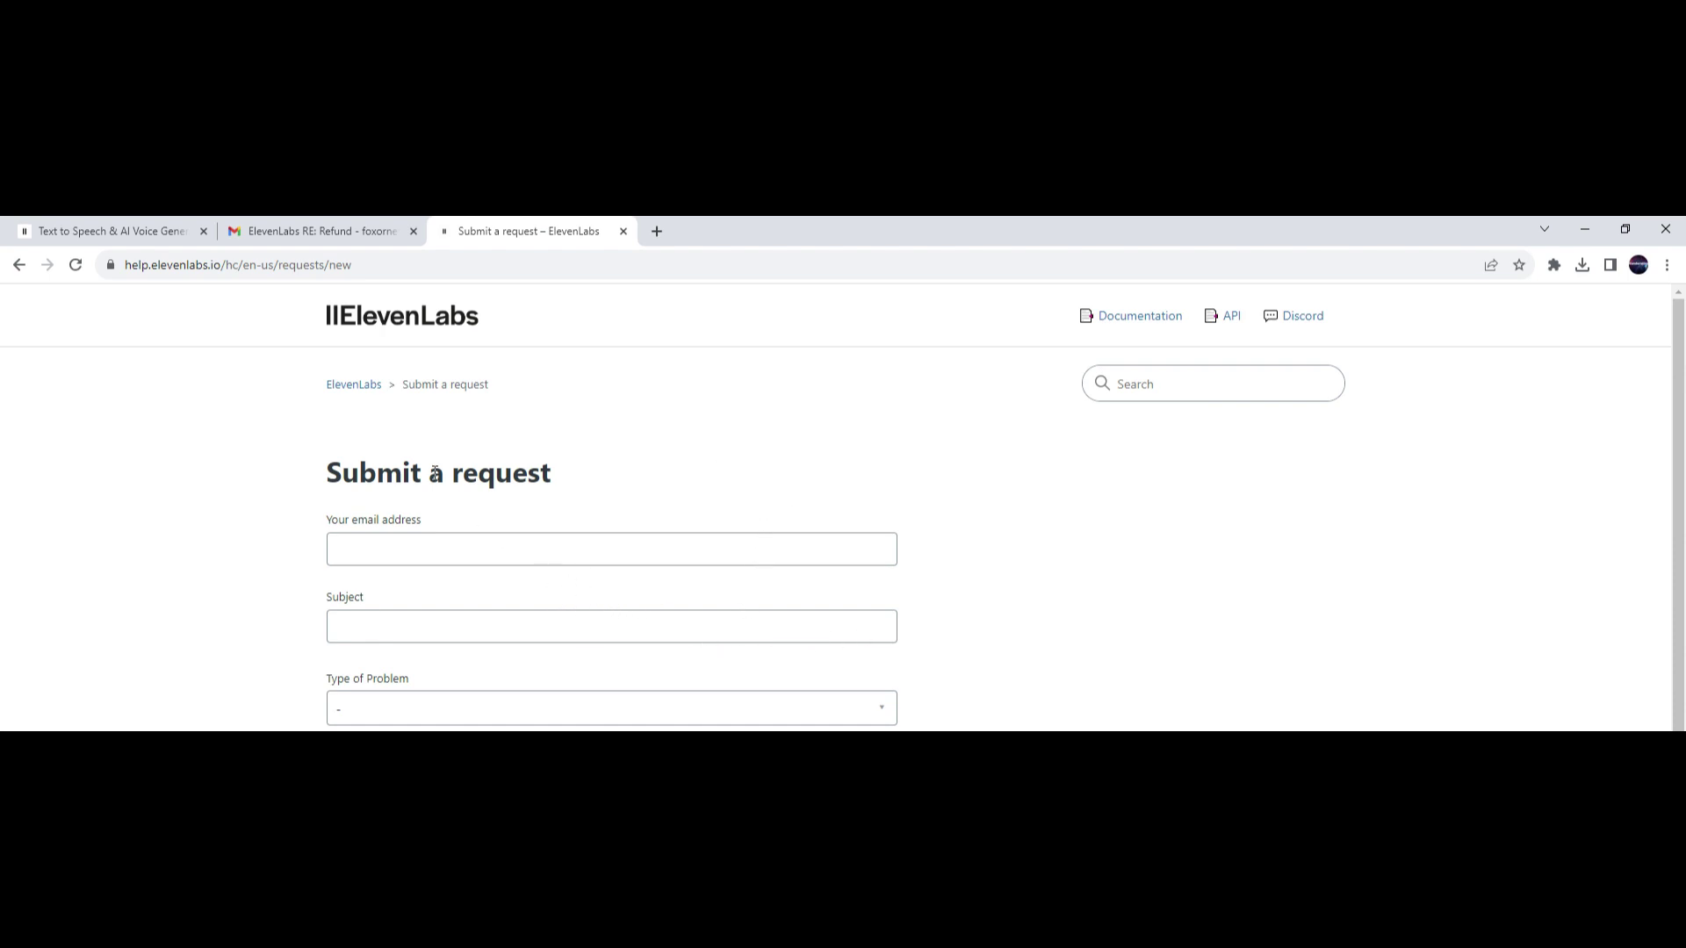